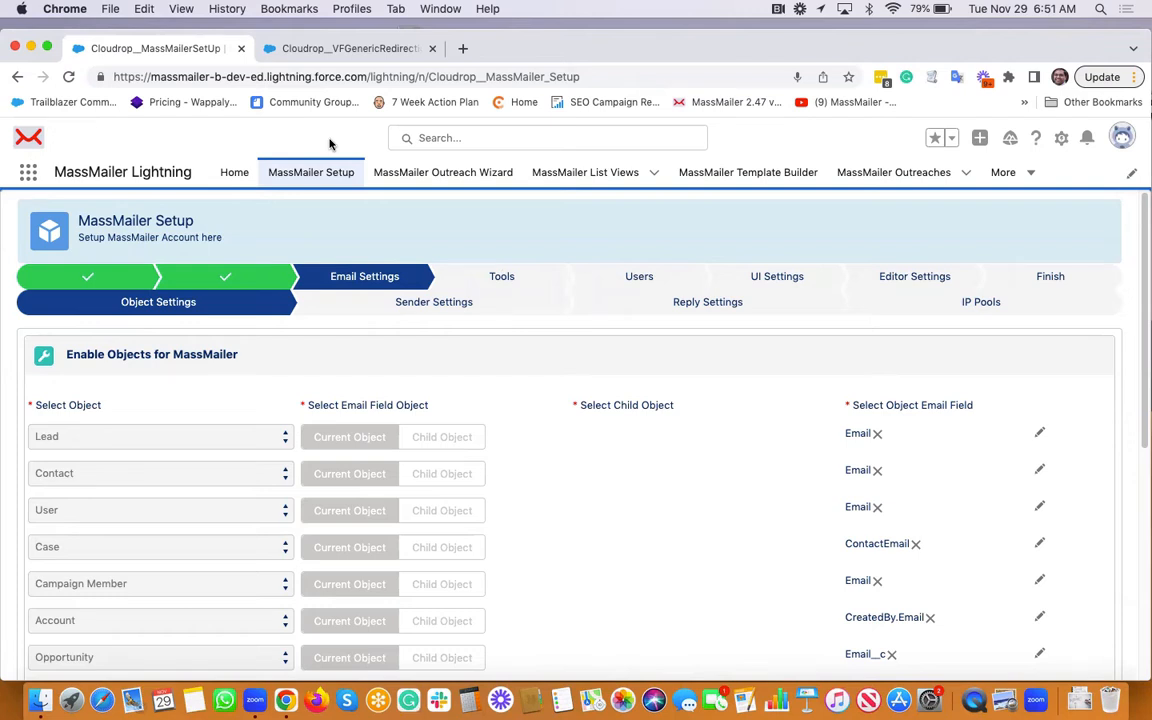
- Review the MassMailer Setup object settings, then switch to the Contacts Recently Viewed list
scroll(down, 3)
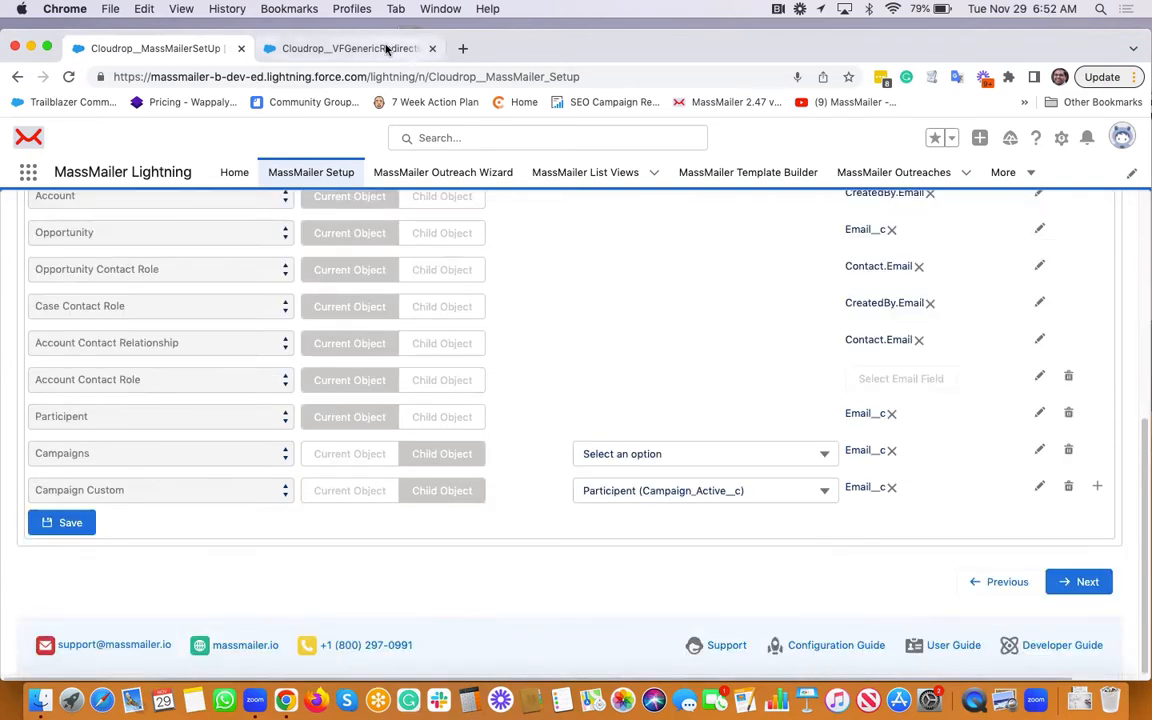
click(348, 48)
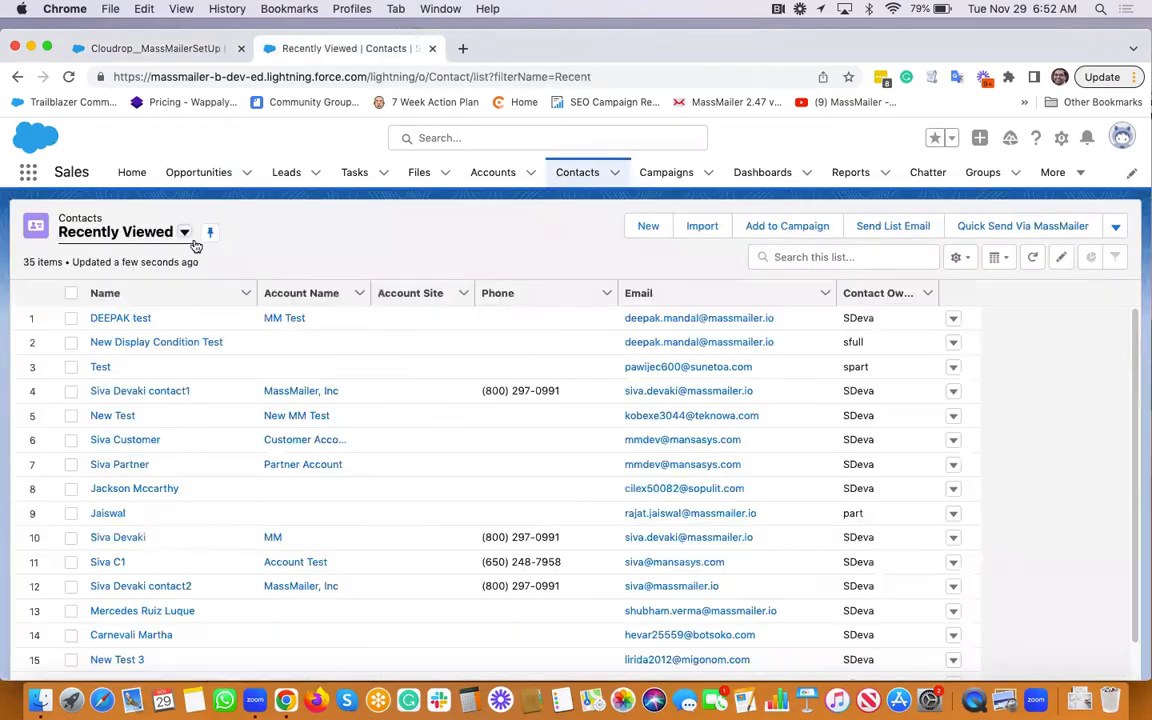
- Switch the Contacts list view to Siva Test and start Quick Send Via MassMailer for it
click(184, 232)
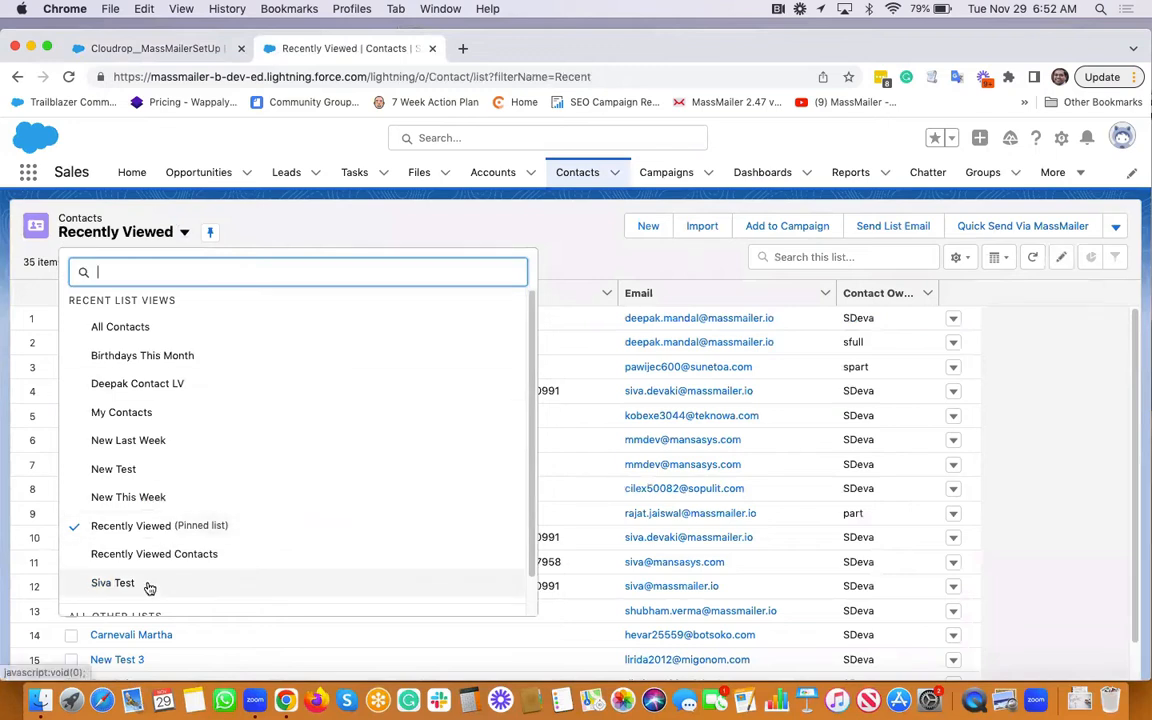
click(112, 582)
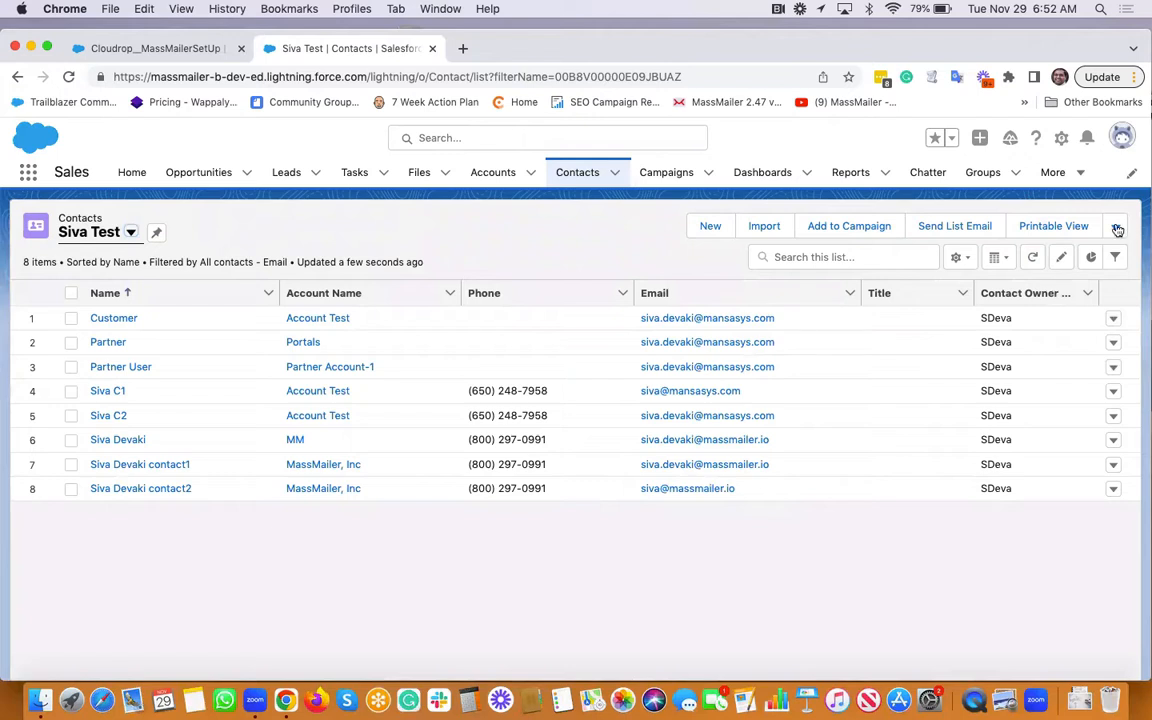
click(1116, 228)
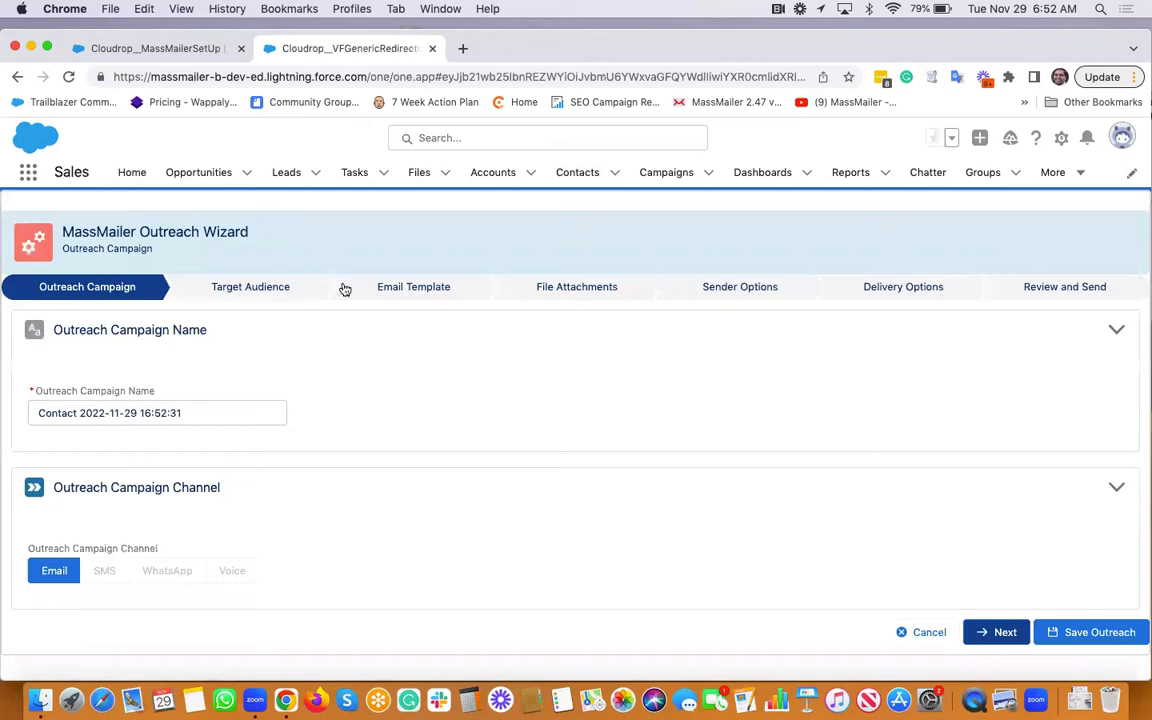
mouse_move(404, 536)
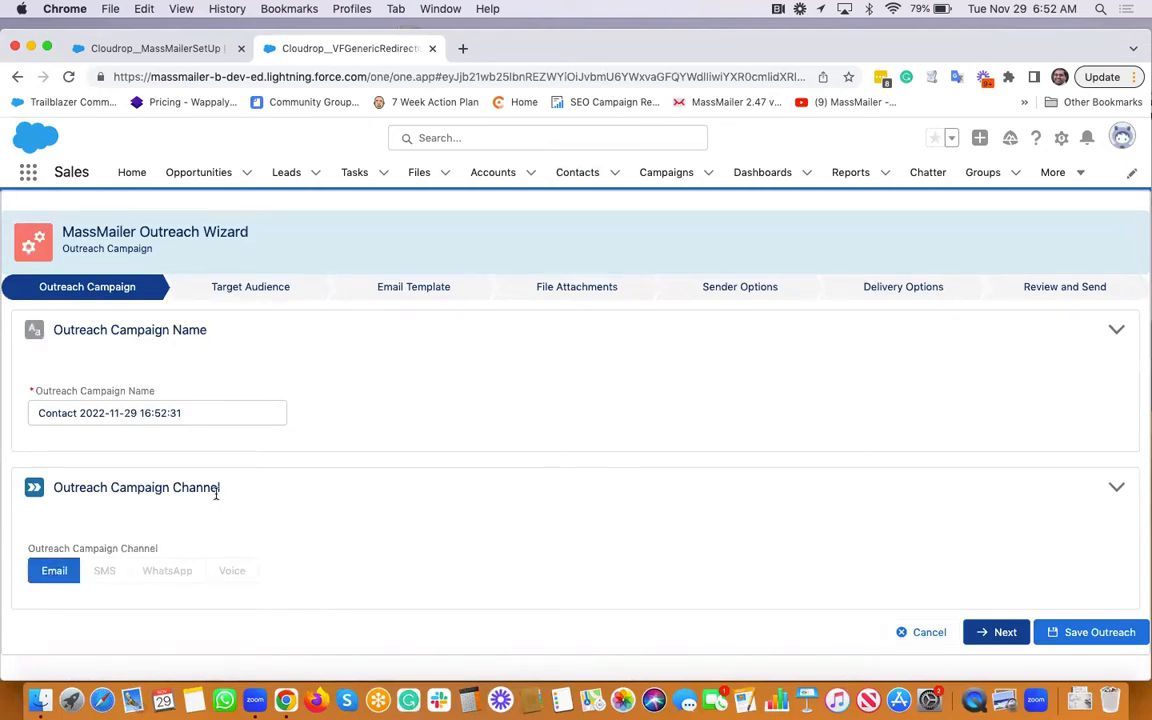
mouse_move(270, 540)
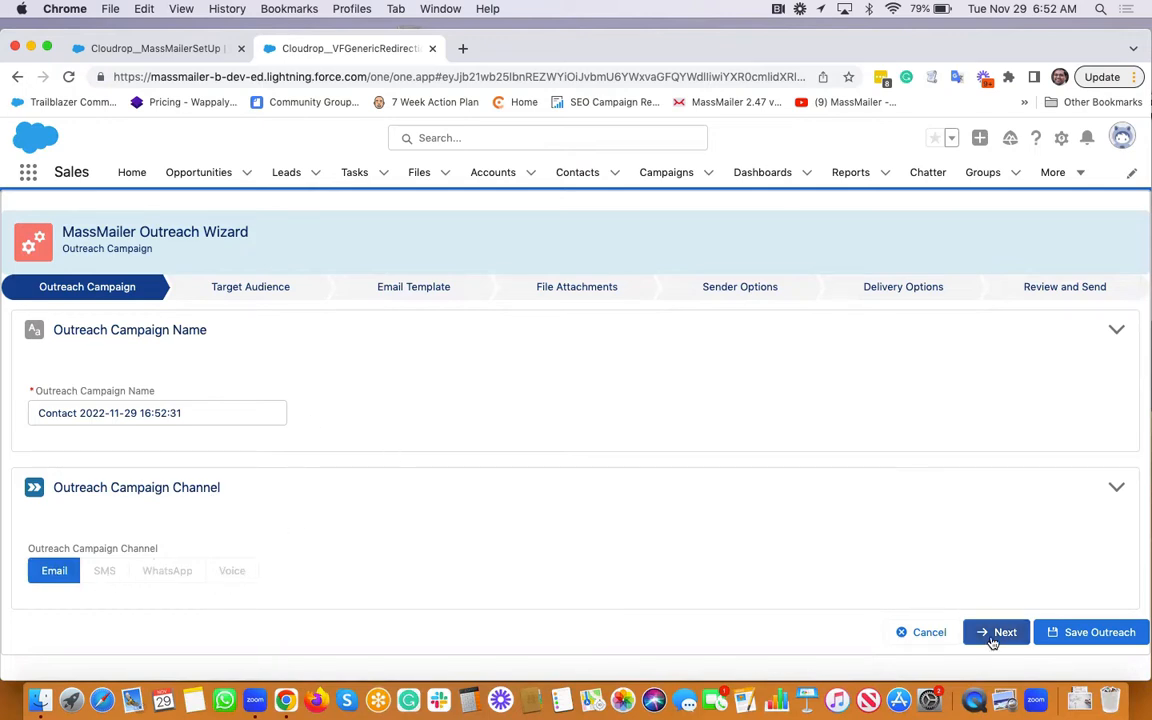
- Accept Contact as the target audience with 8 recipients and continue to the Email Template step
click(1004, 632)
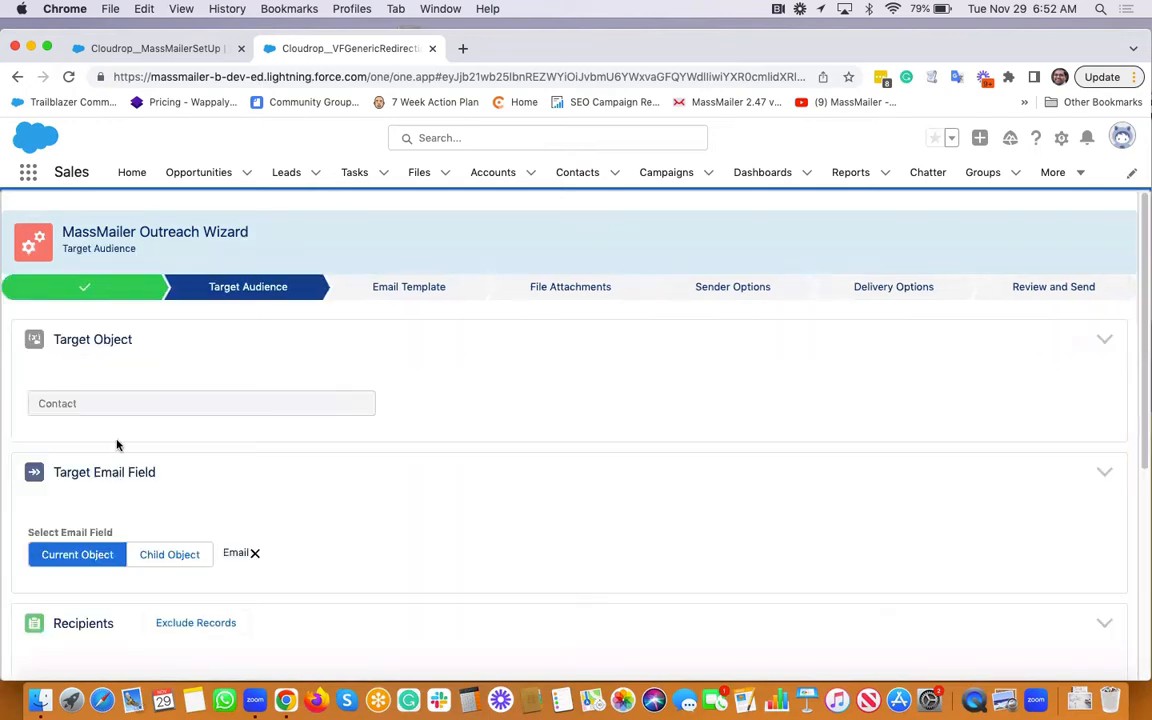
scroll(down, 3)
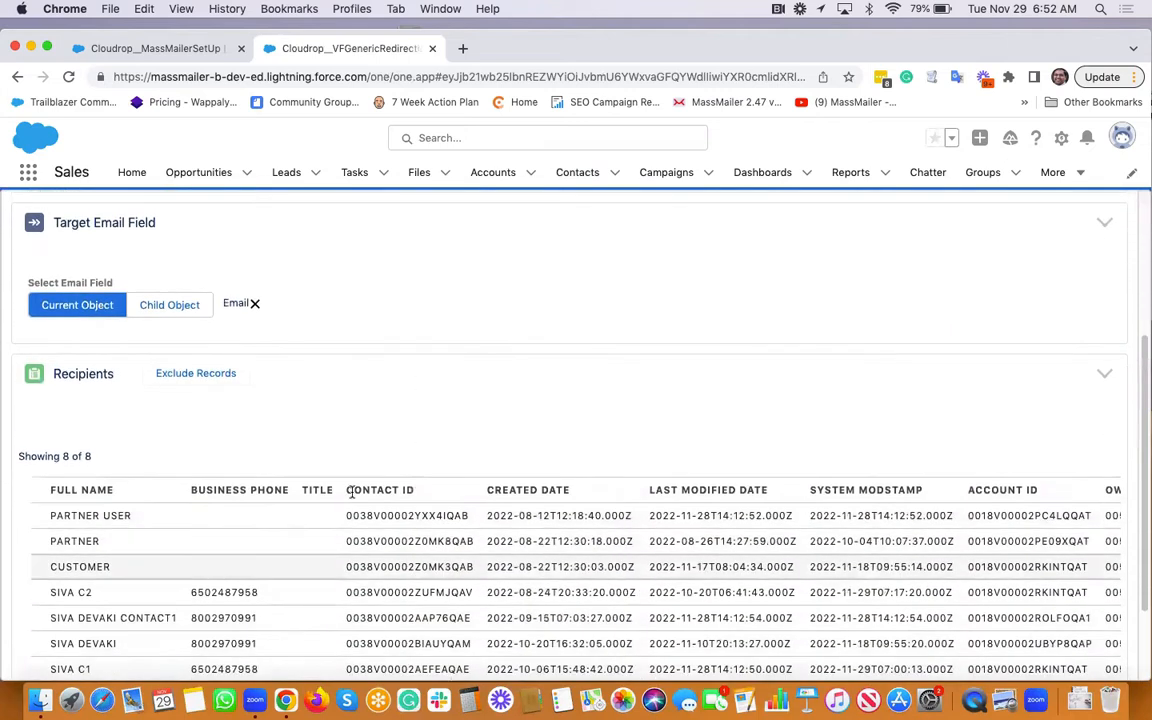
scroll(down, 3)
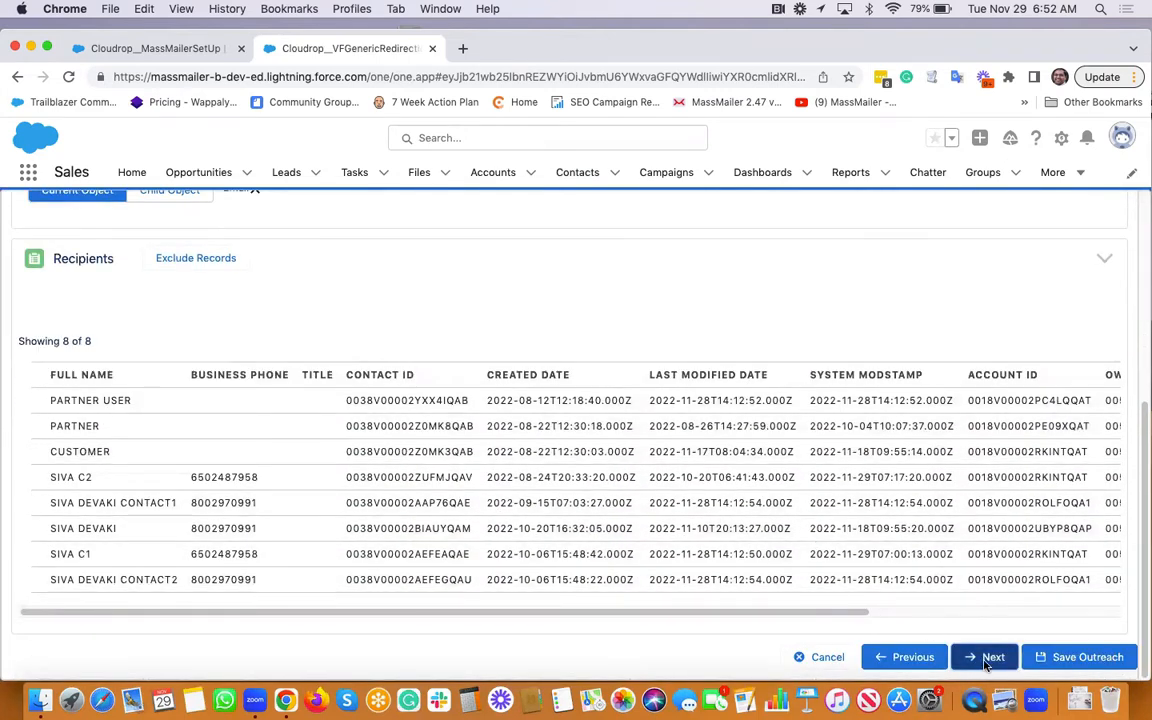
click(992, 656)
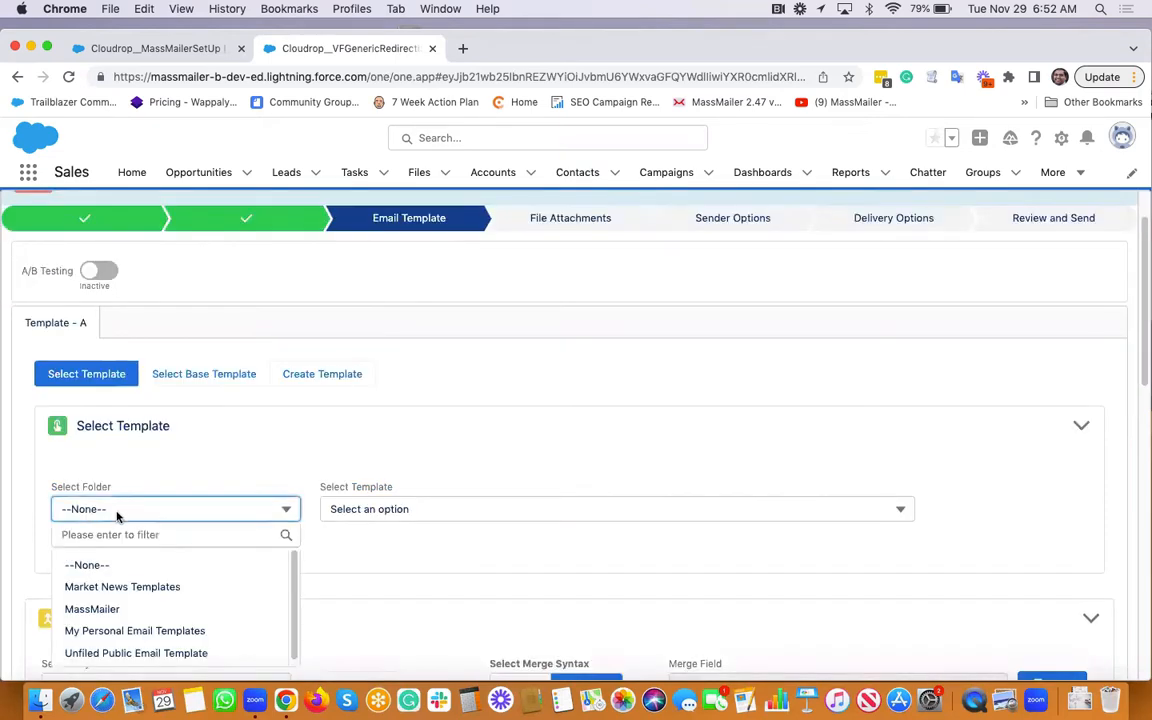
- Select 'demo template on sept 16' from the MassMailer folder, loading subject 'my newsletter'
click(92, 608)
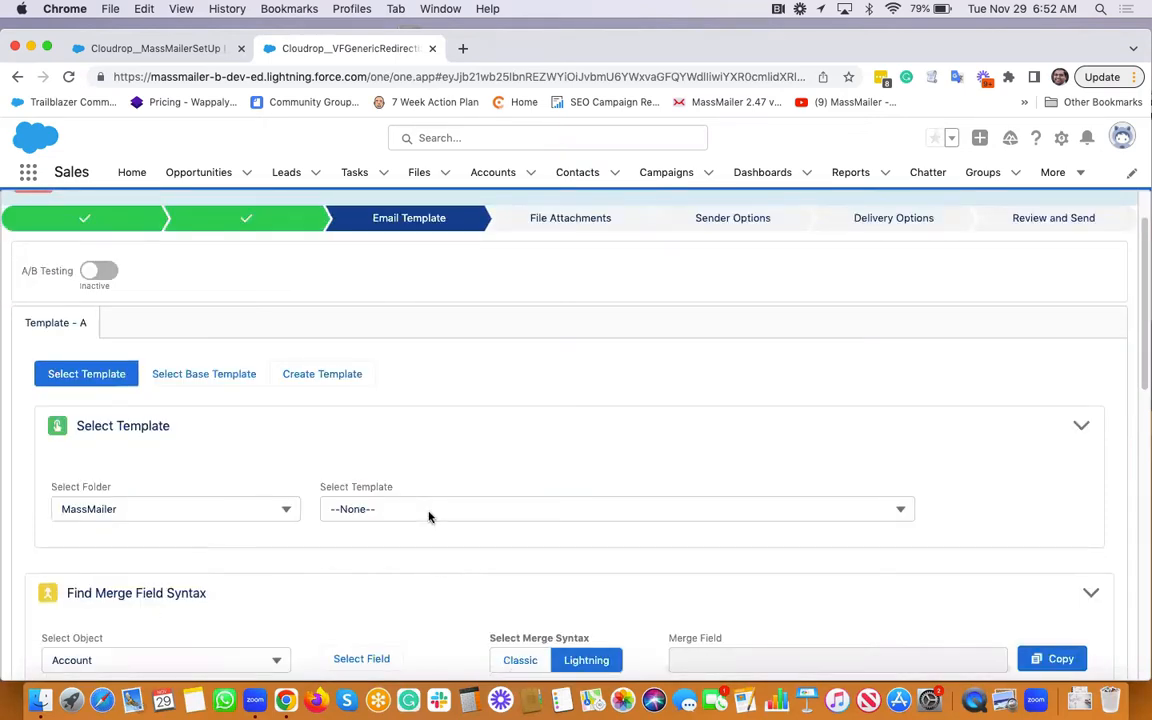
click(616, 510)
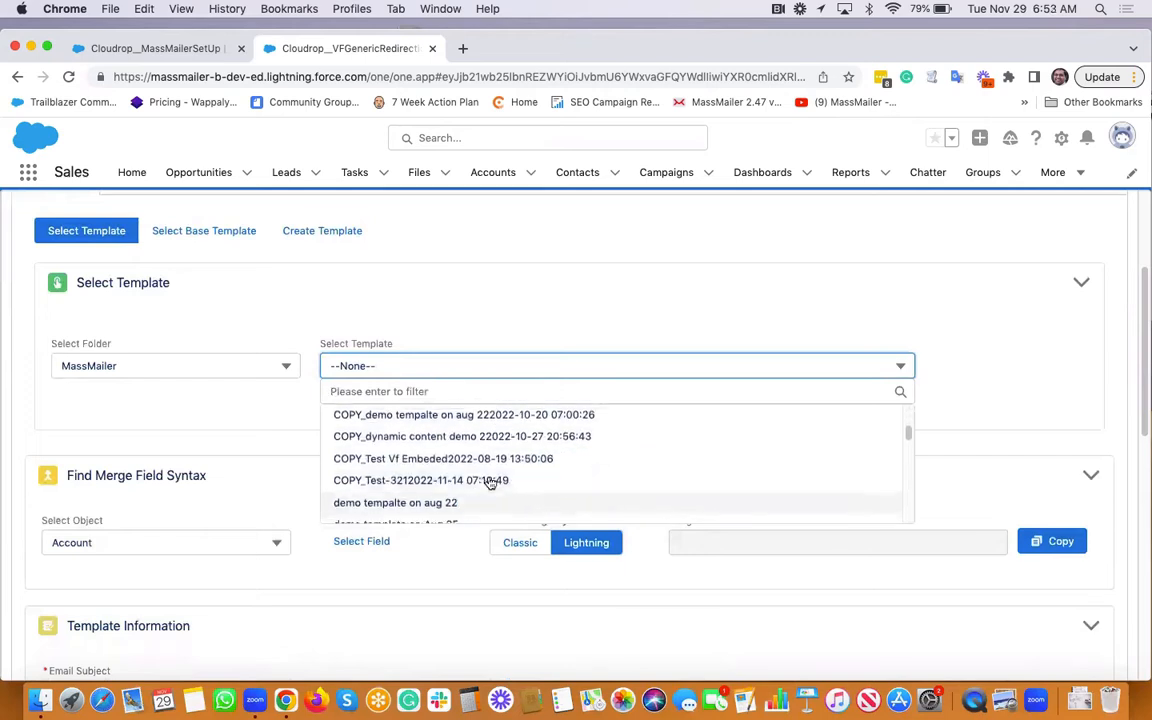
scroll(down, 3)
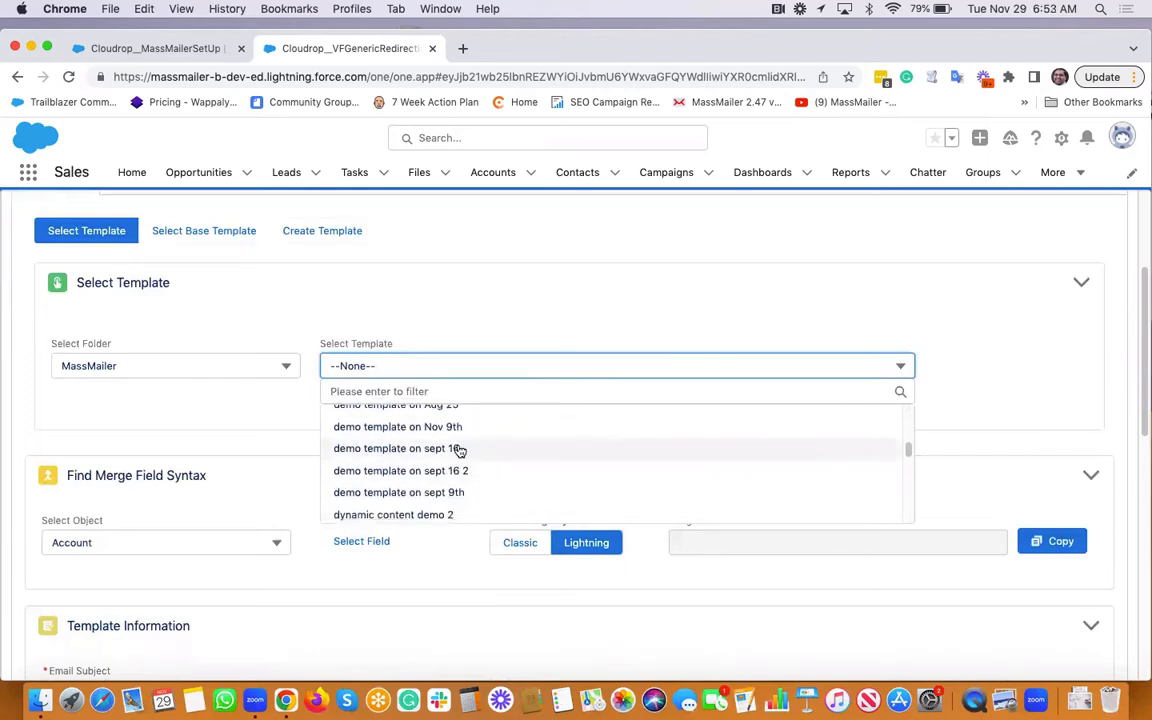
scroll(down, 3)
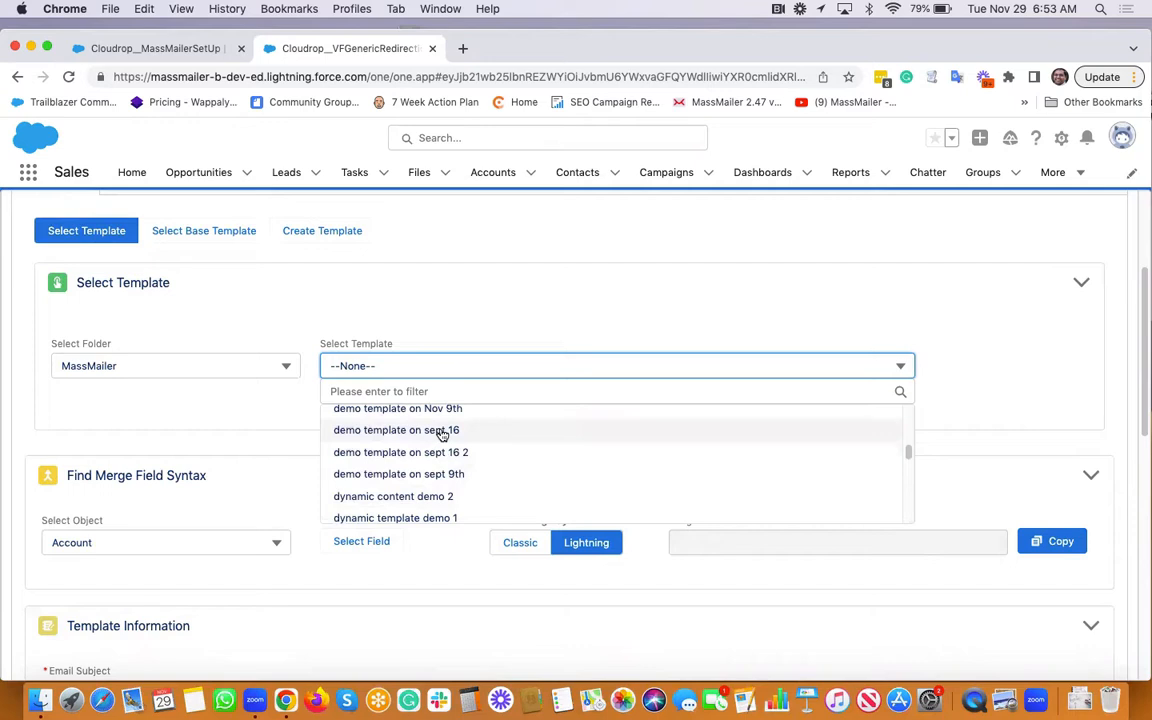
click(396, 430)
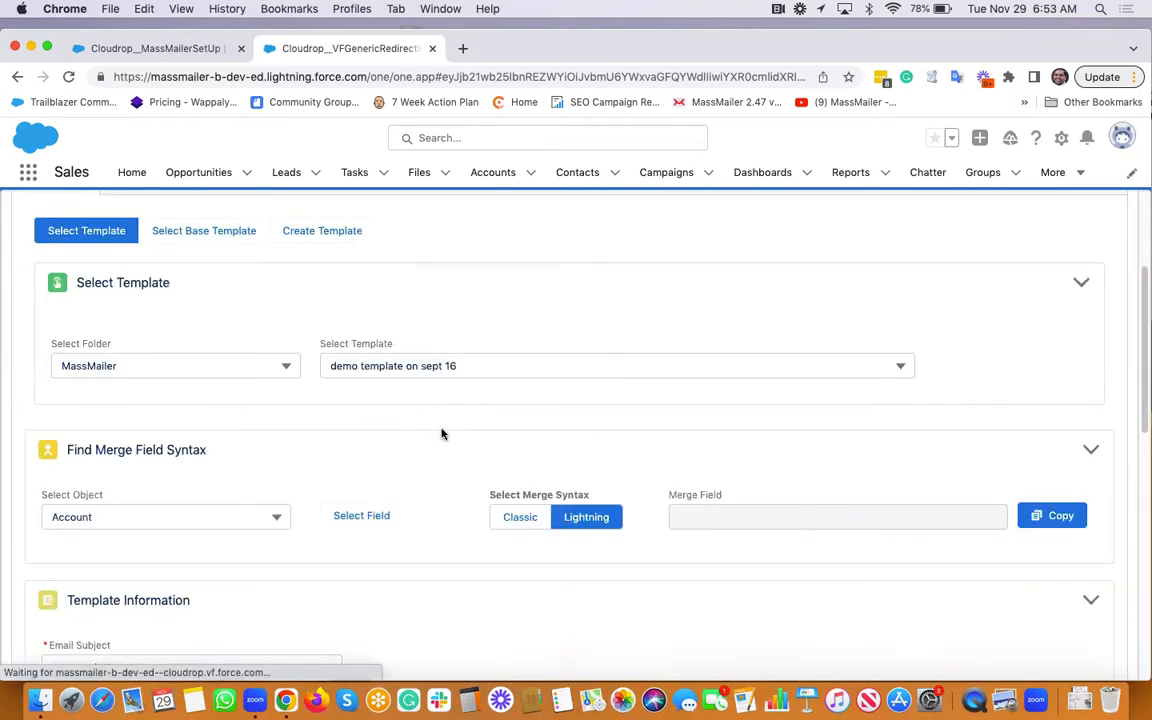
scroll(down, 3)
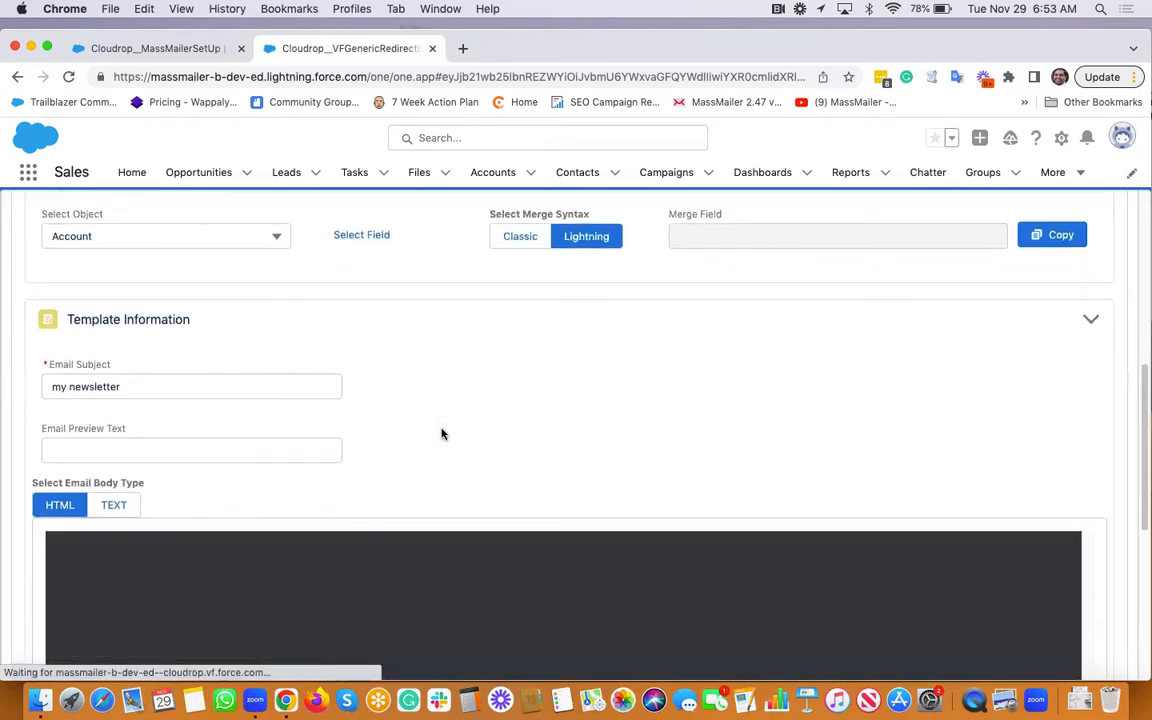
mouse_move(472, 376)
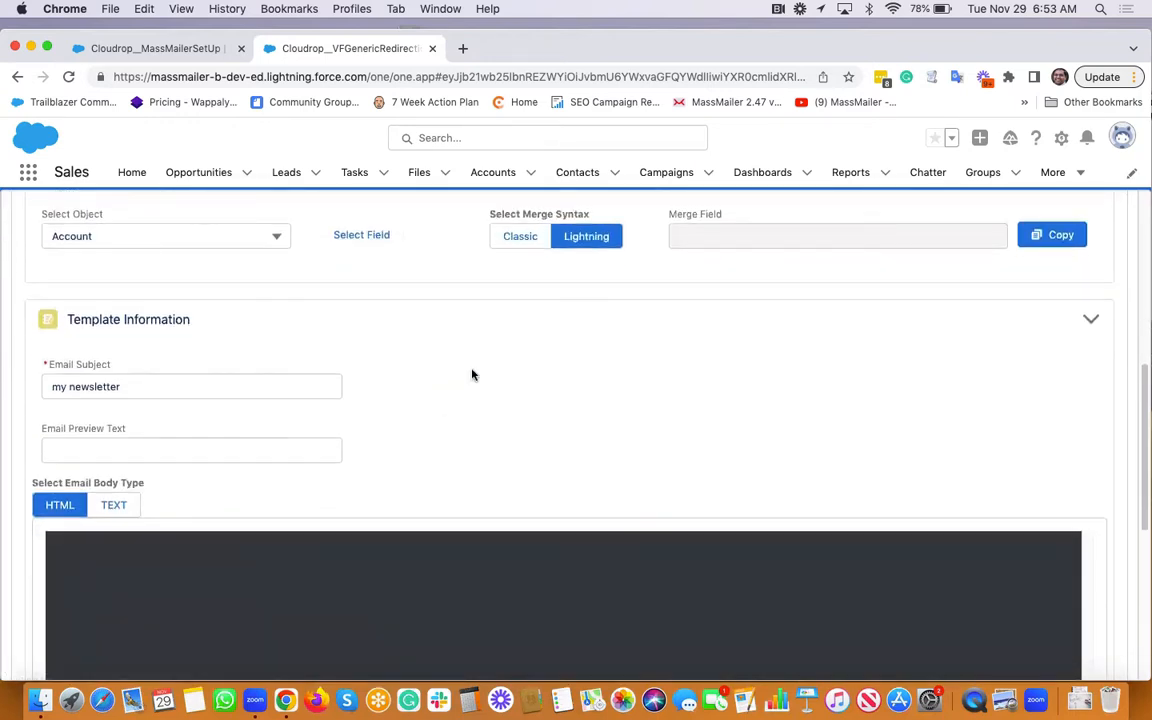
scroll(down, 3)
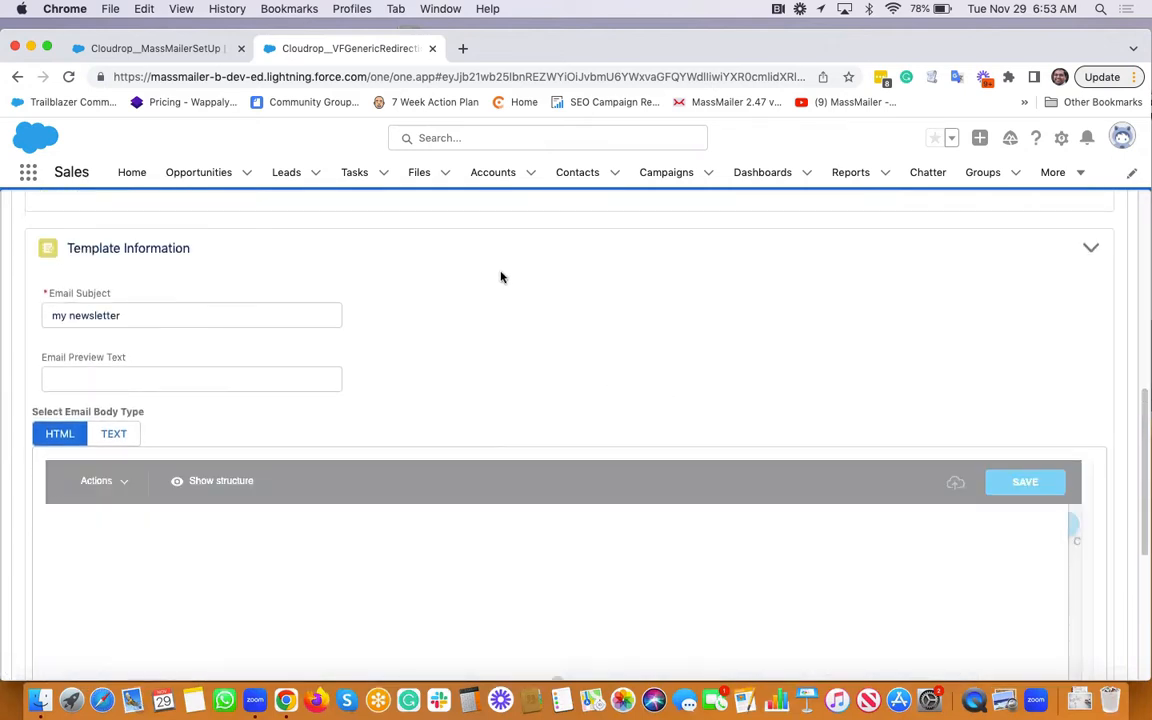
- Insert the MassMailer logo from the file manager into the empty top image block
scroll(down, 3)
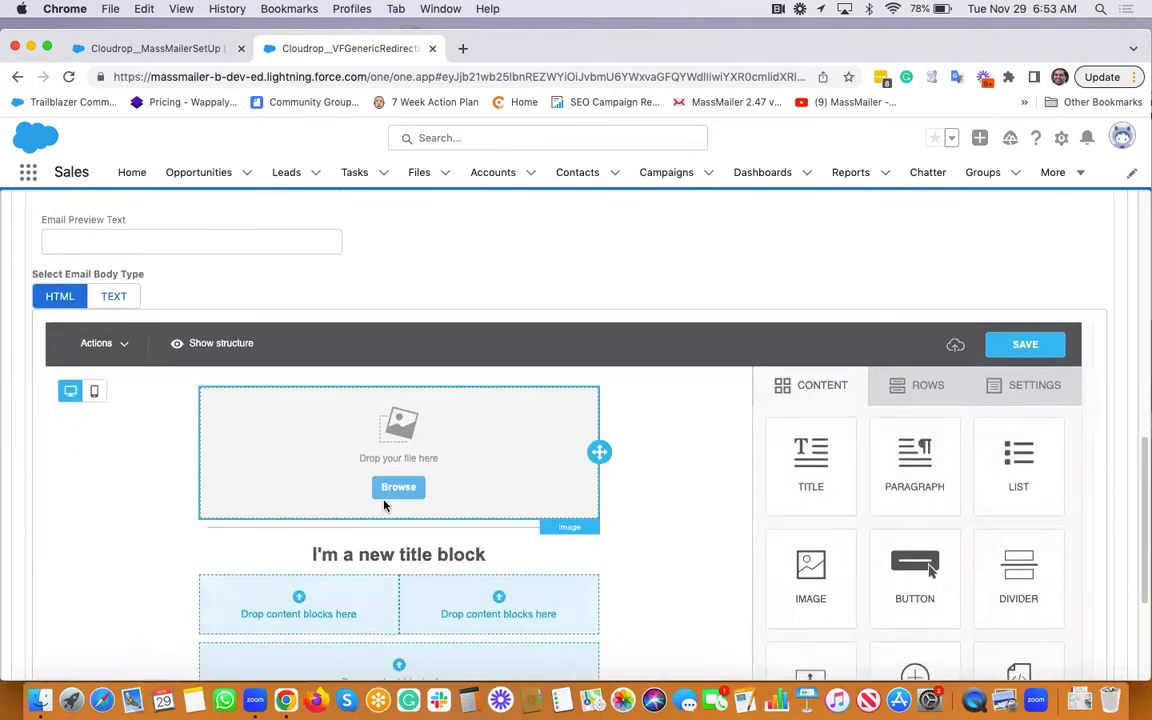
scroll(down, 3)
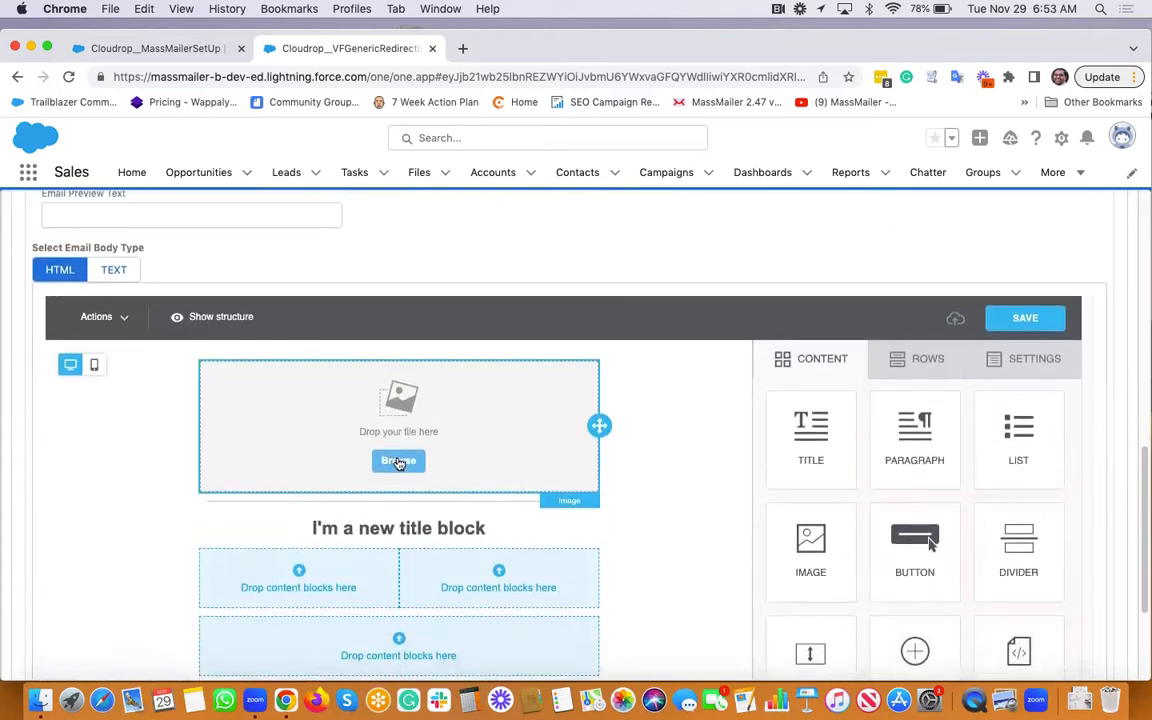
click(398, 460)
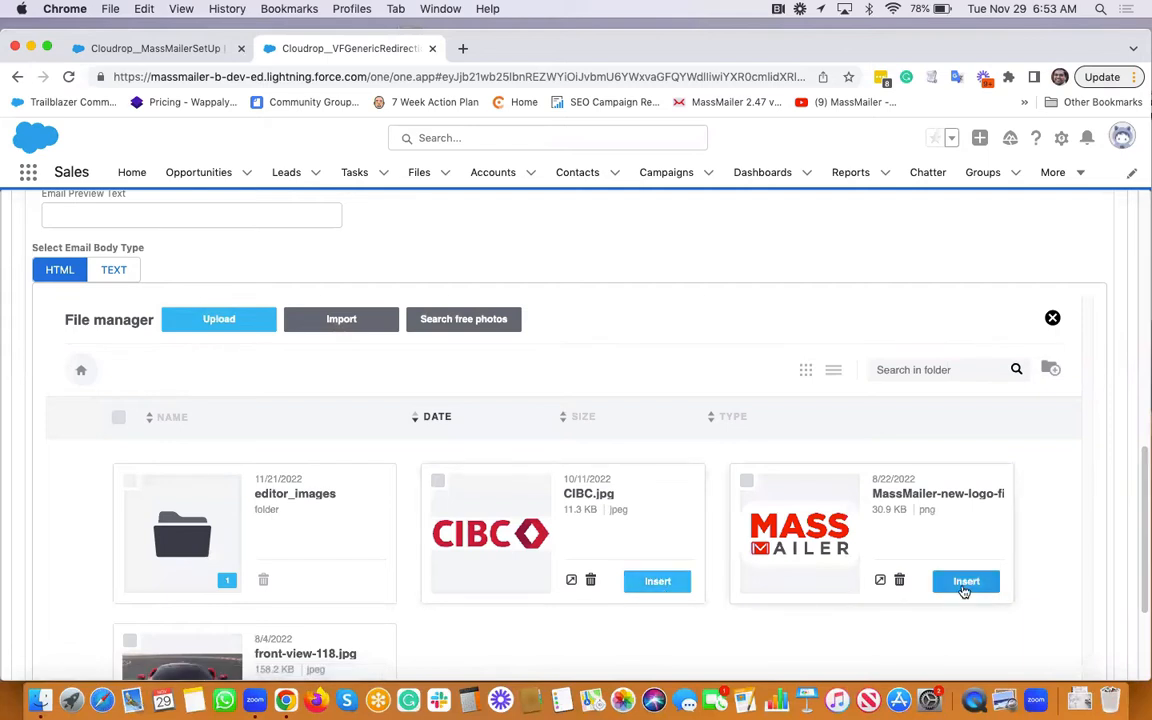
click(964, 580)
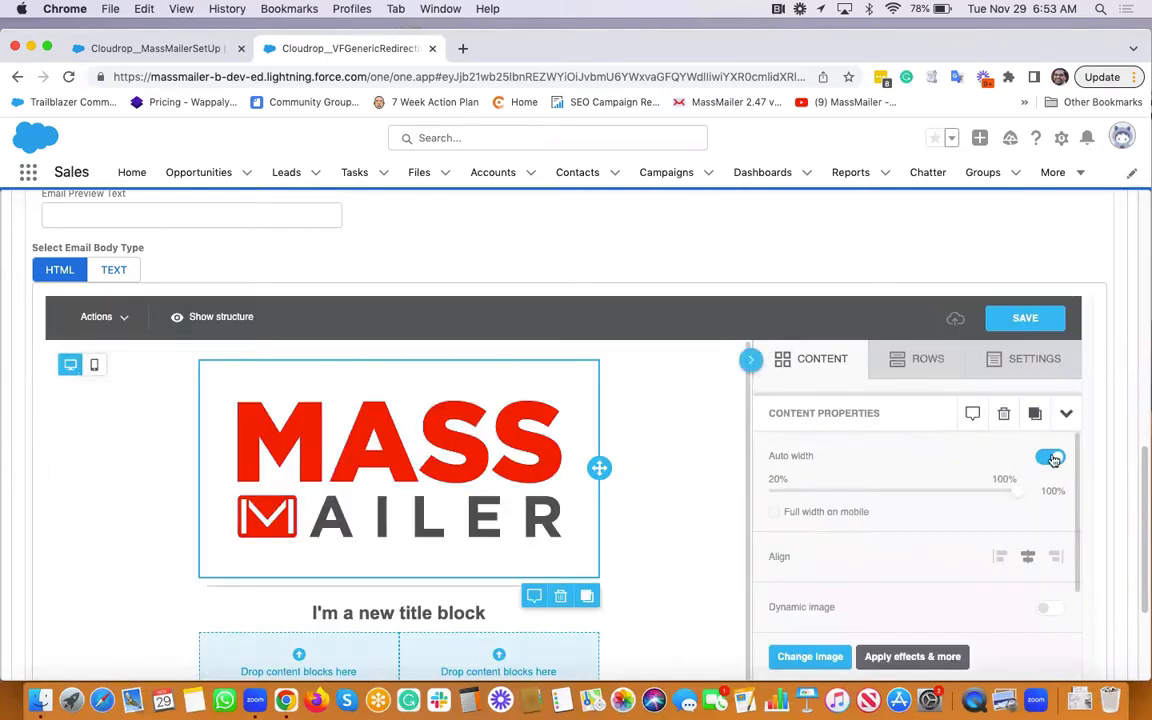
drag(1018, 490, 862, 490)
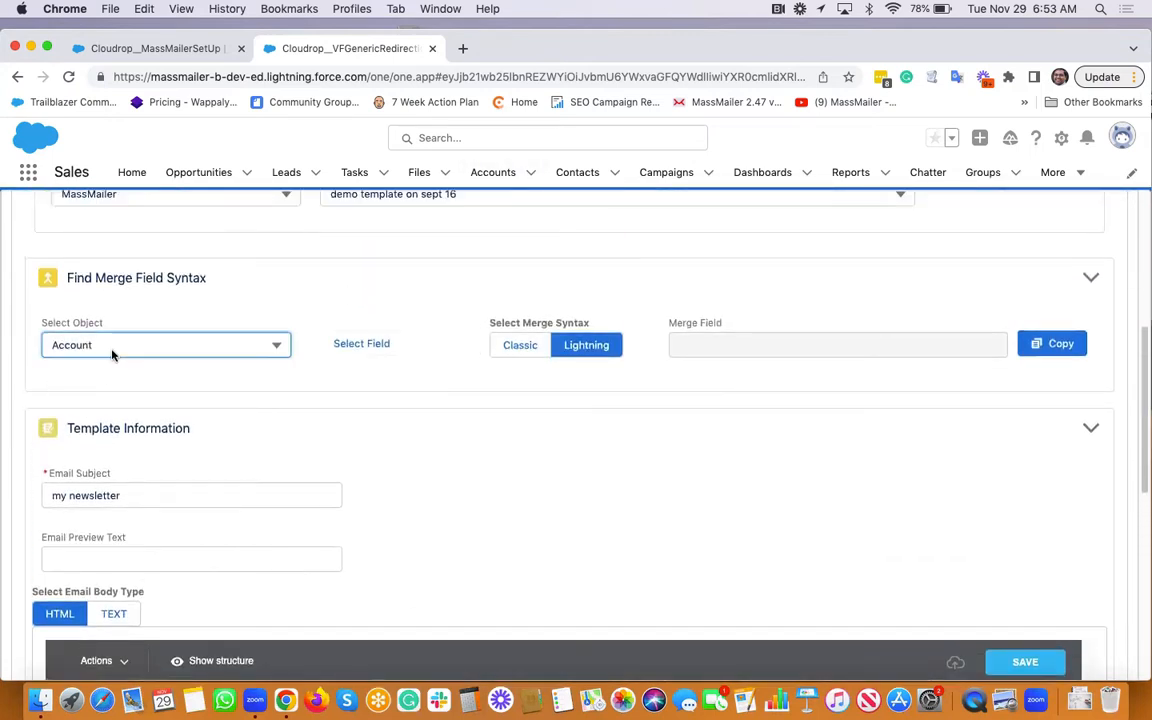
- Insert the Contact First Name merge field so the greeting reads 'Dear {{Contact.FirstName}},'
click(164, 344)
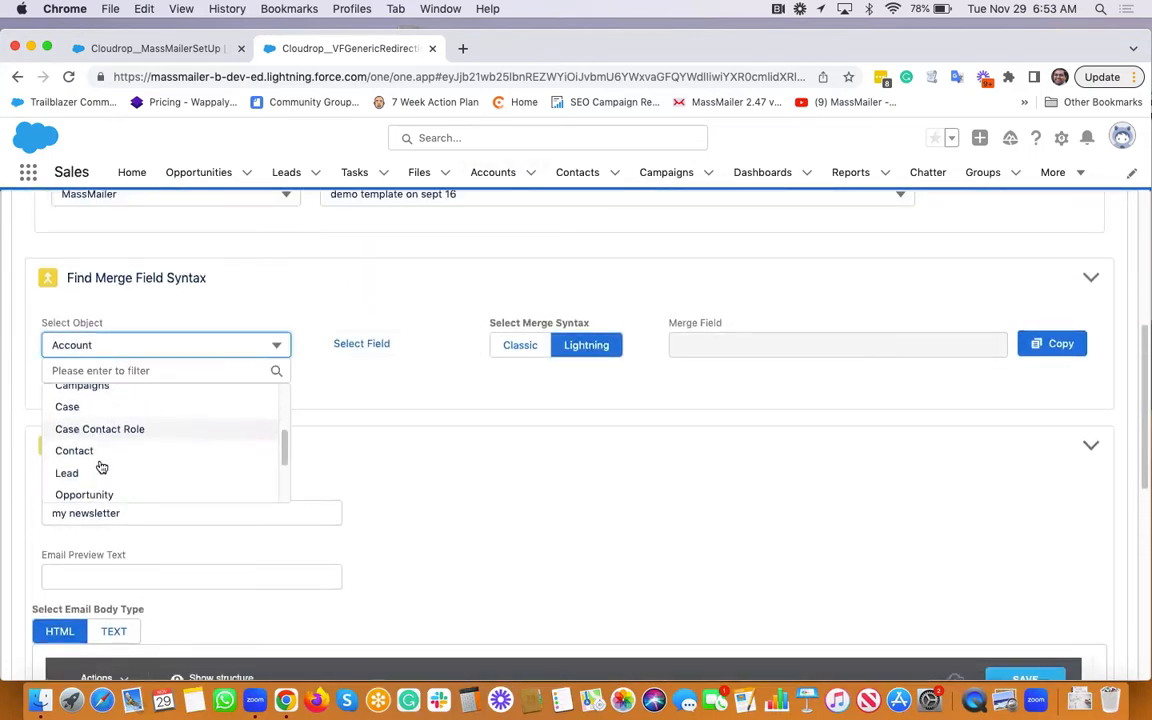
click(74, 450)
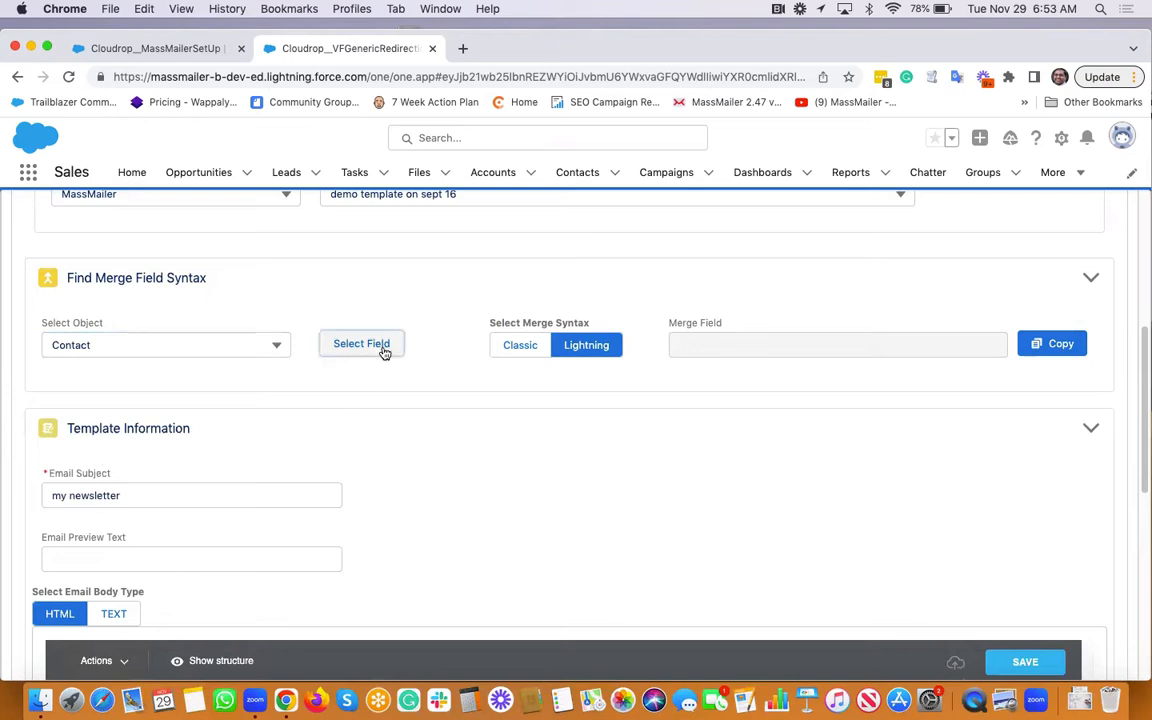
click(360, 344)
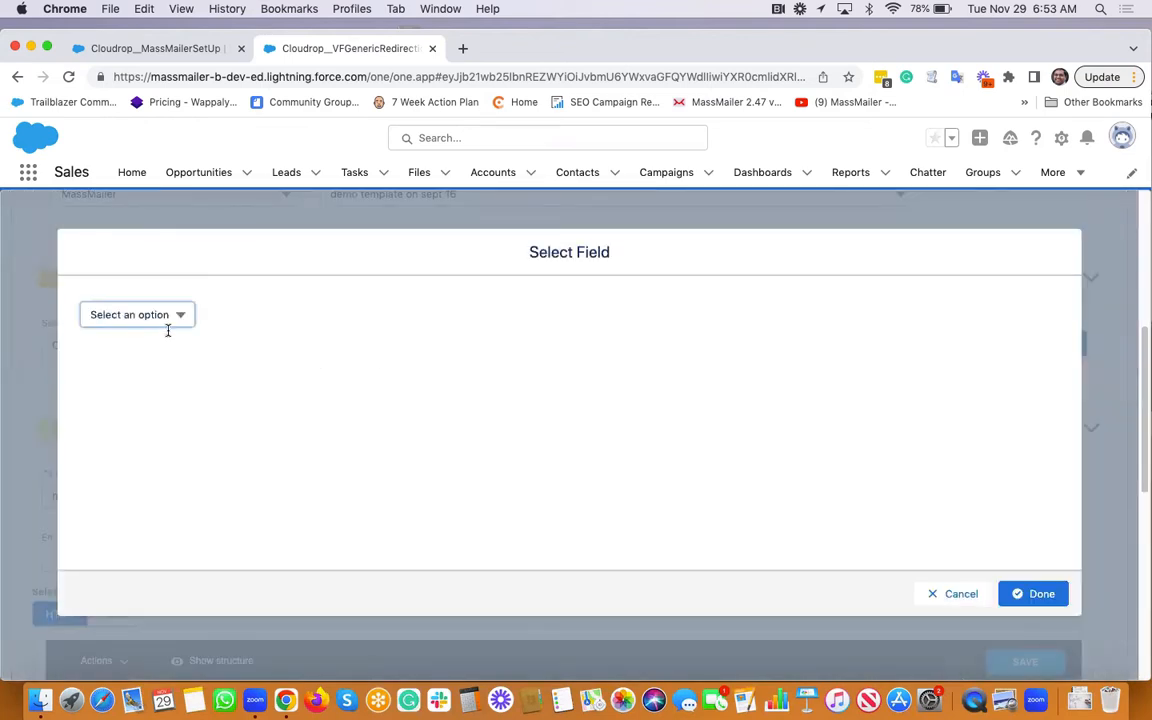
text(fir)
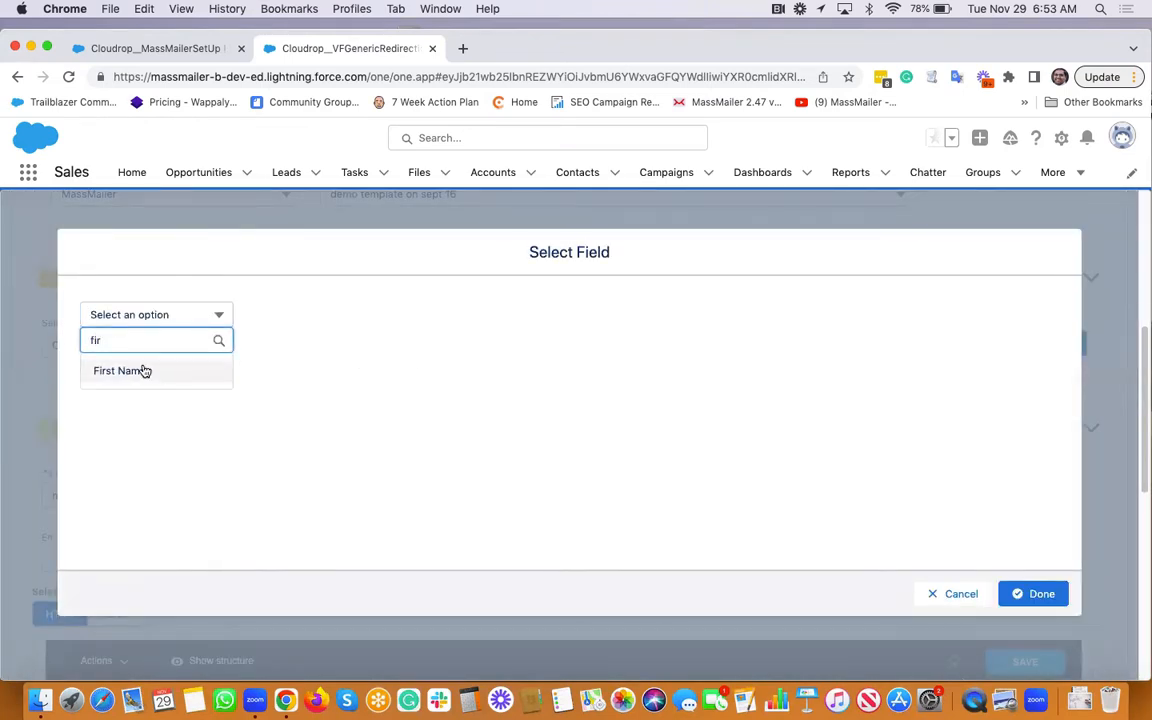
click(120, 370)
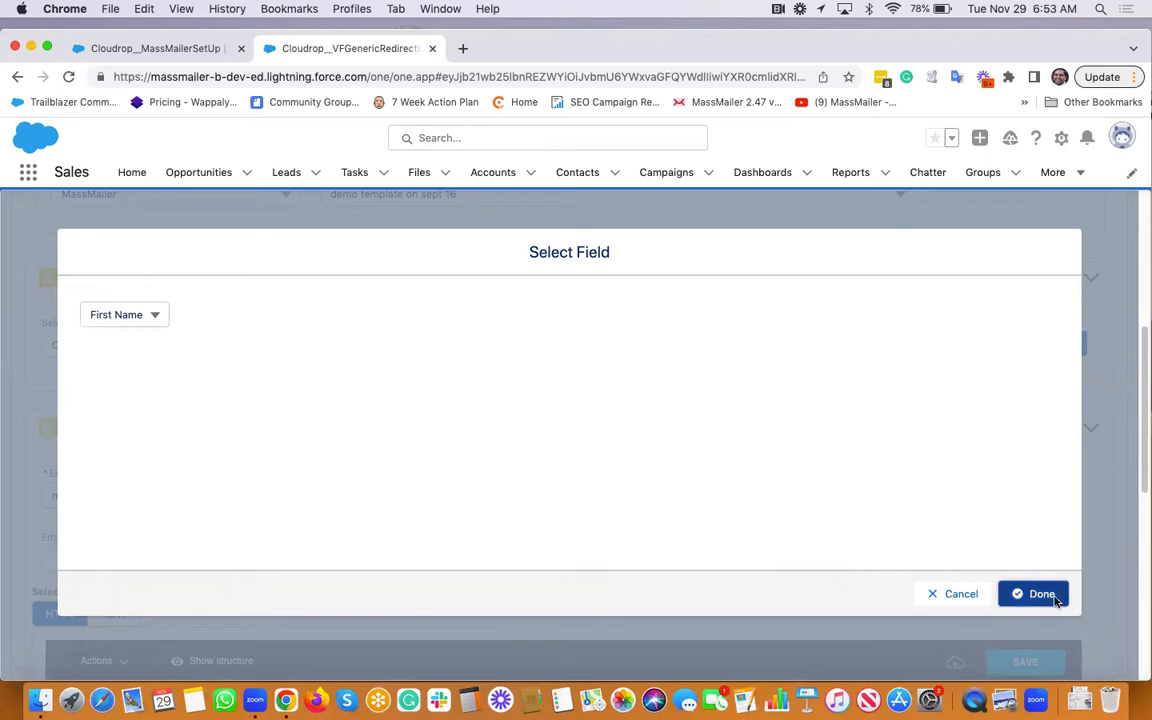
click(1032, 592)
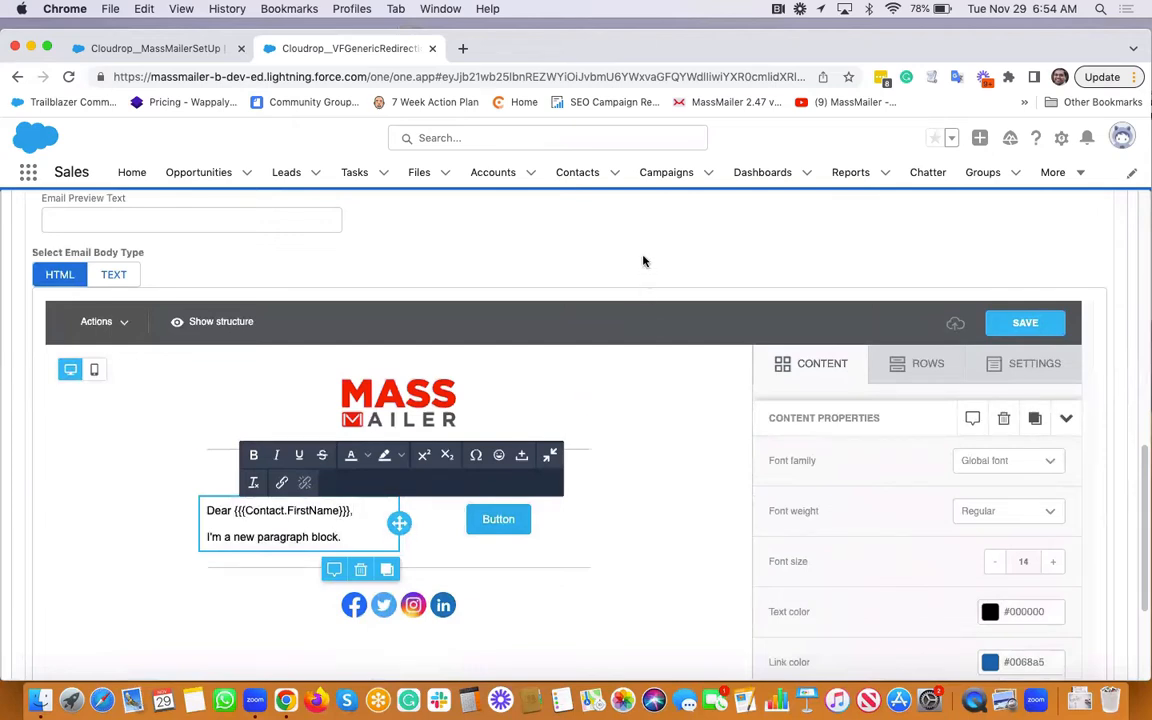
- Save the edited email template and continue to the File Attachments step
click(1024, 322)
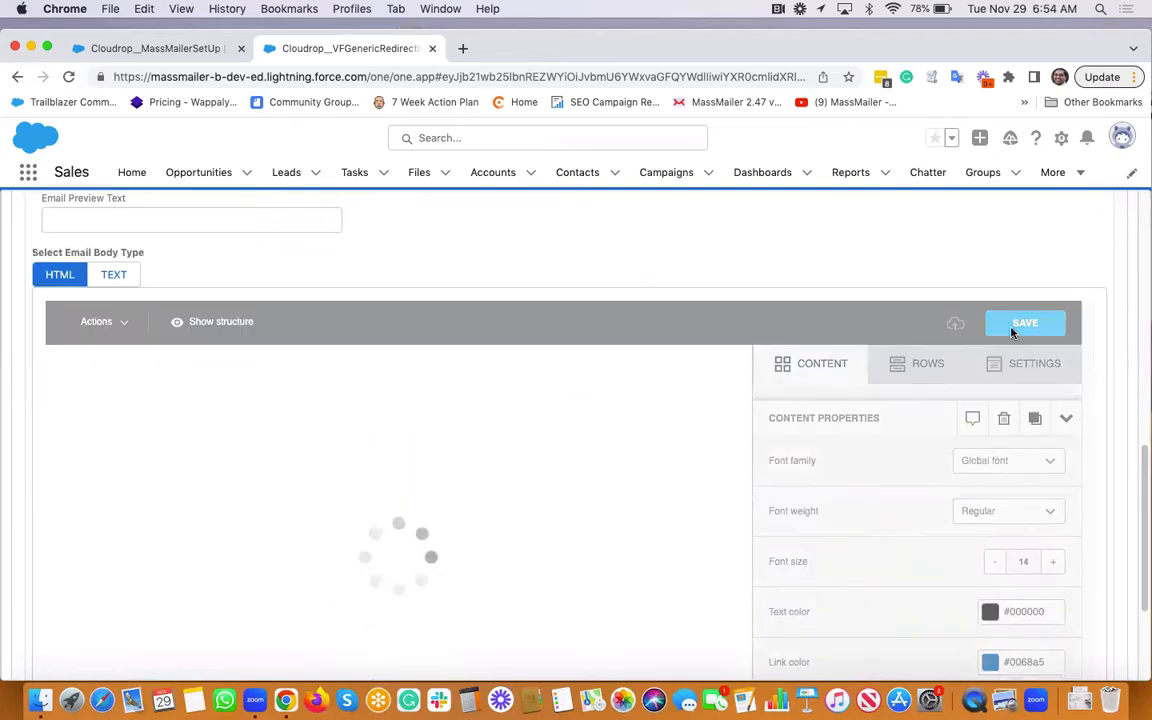
click(1024, 322)
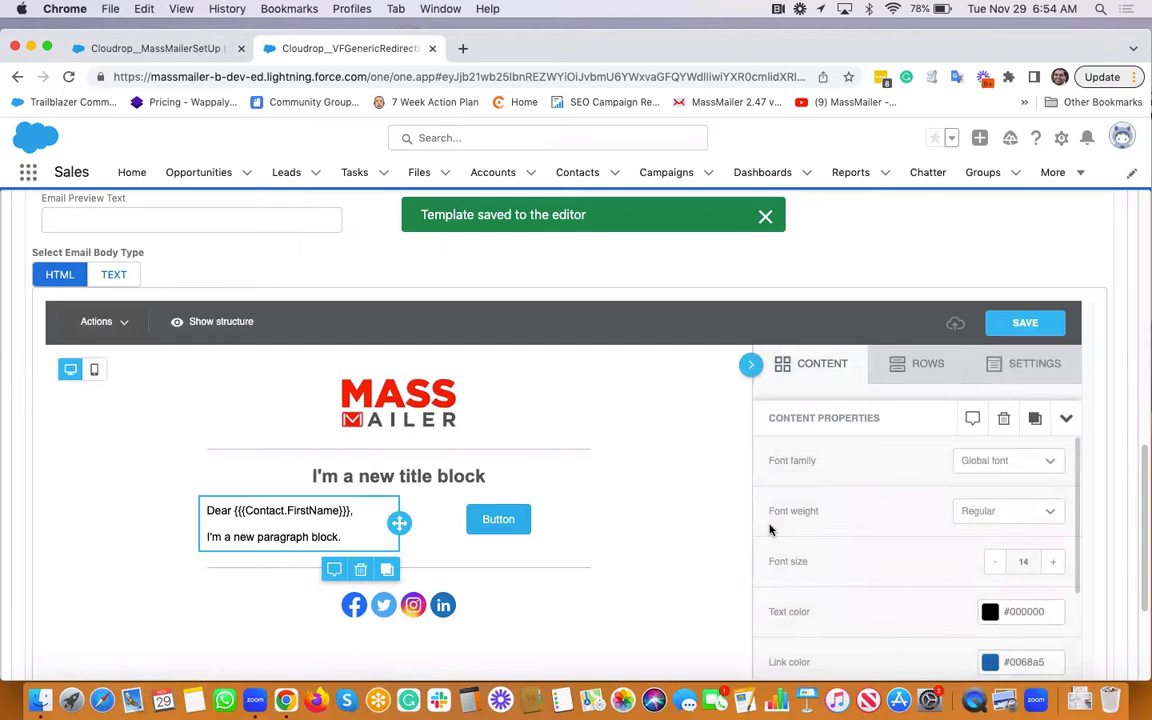
scroll(down, 3)
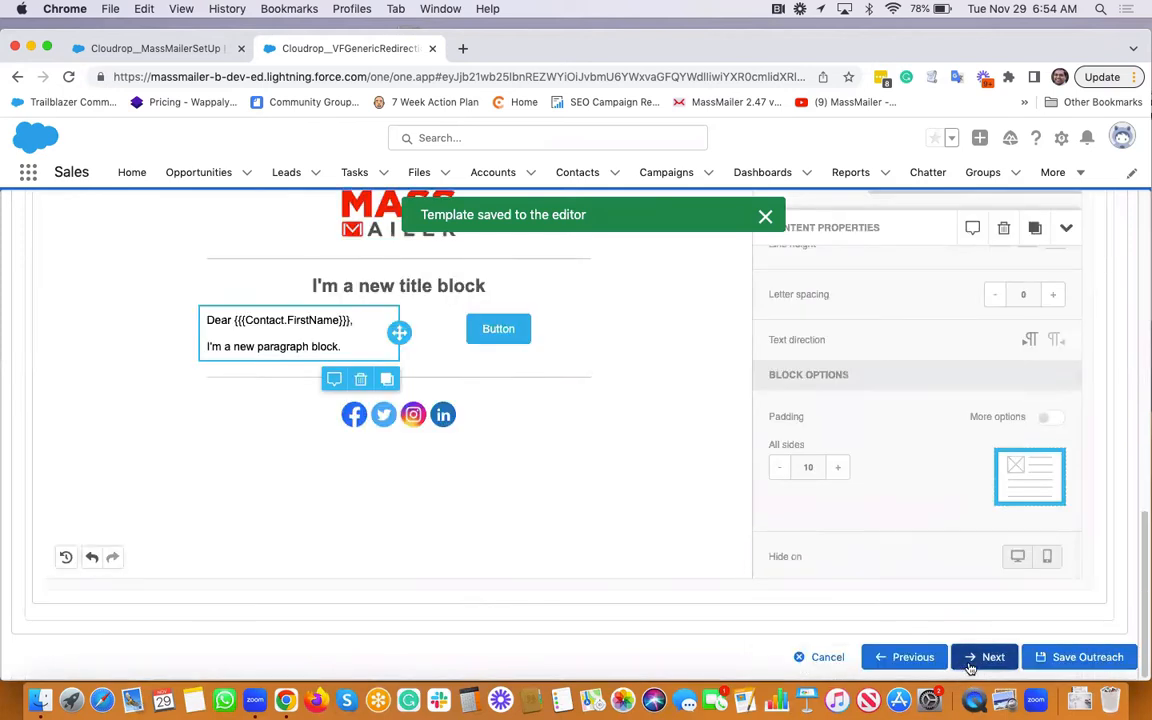
click(992, 656)
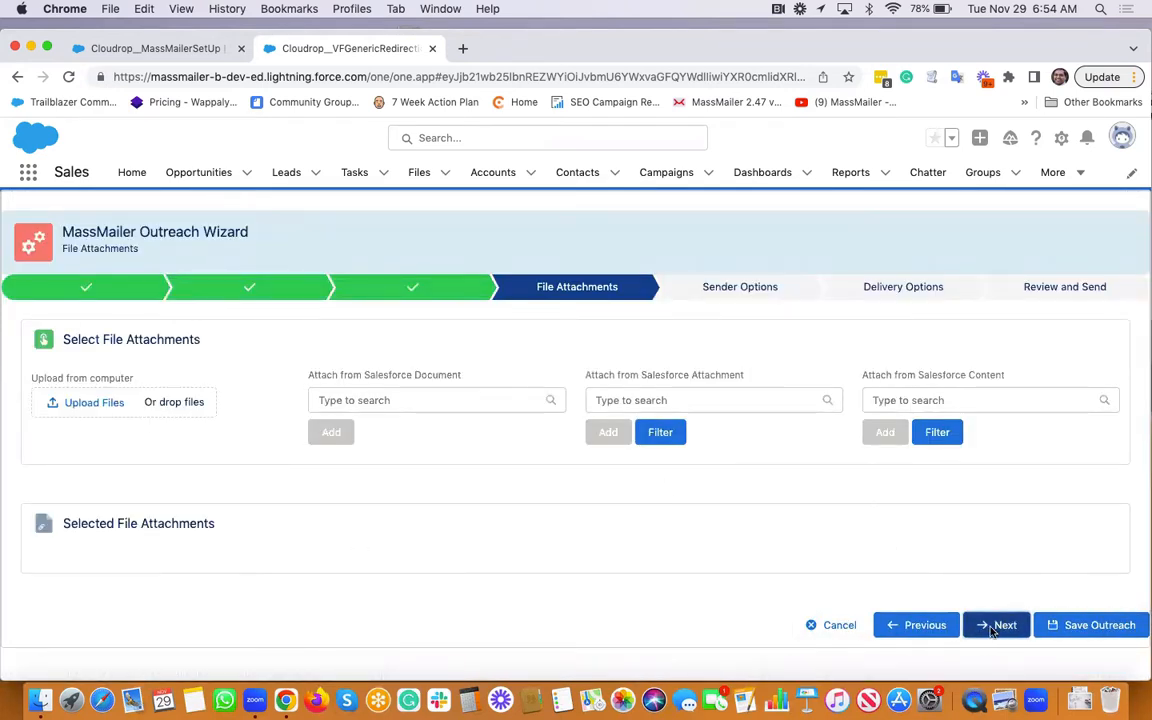
- Reach Sender Options and review the sender choices, keeping Logged In User as sender
click(1004, 624)
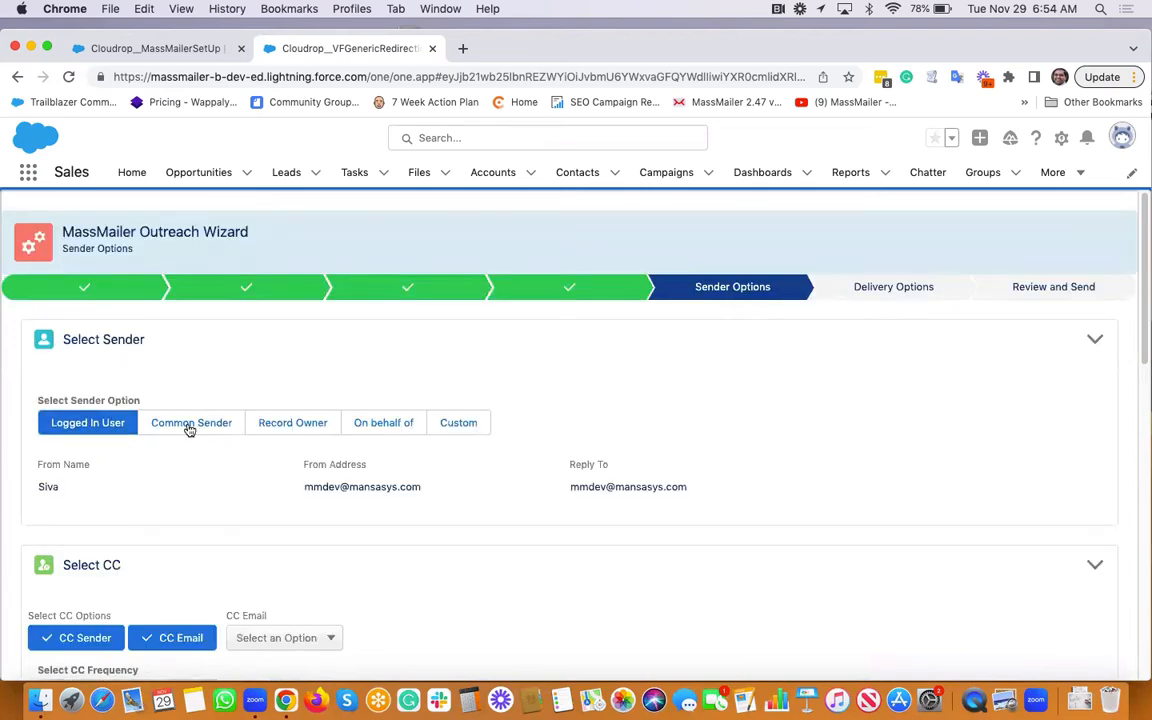
click(192, 422)
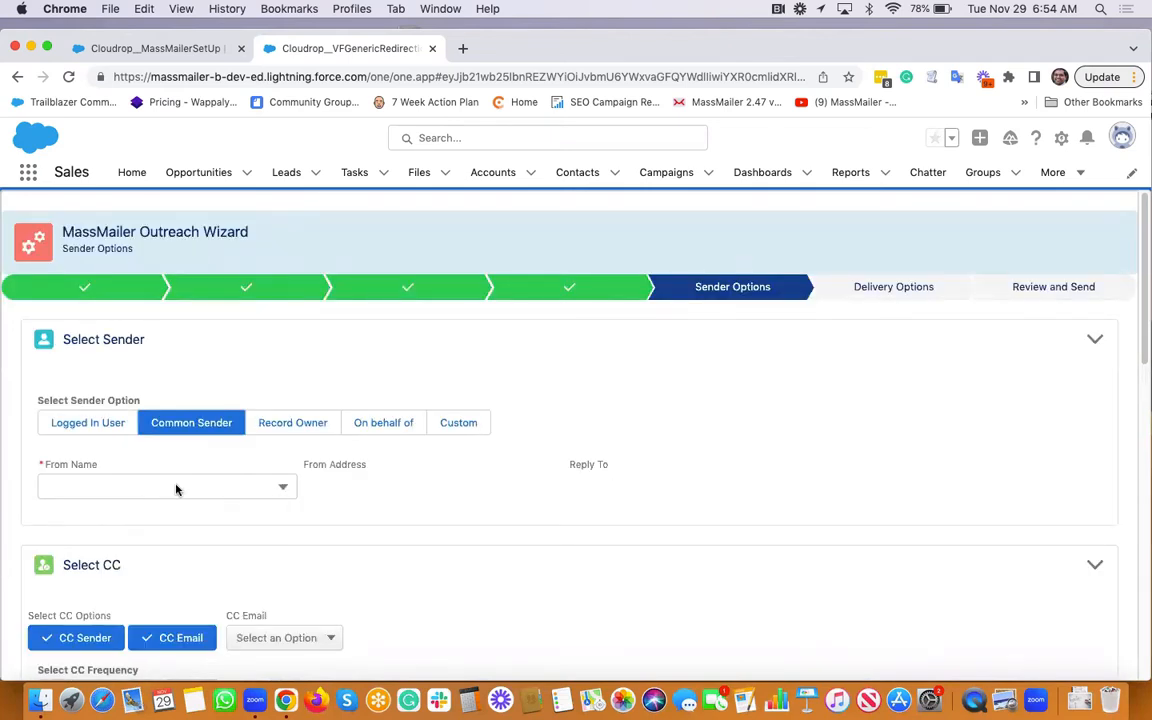
click(292, 422)
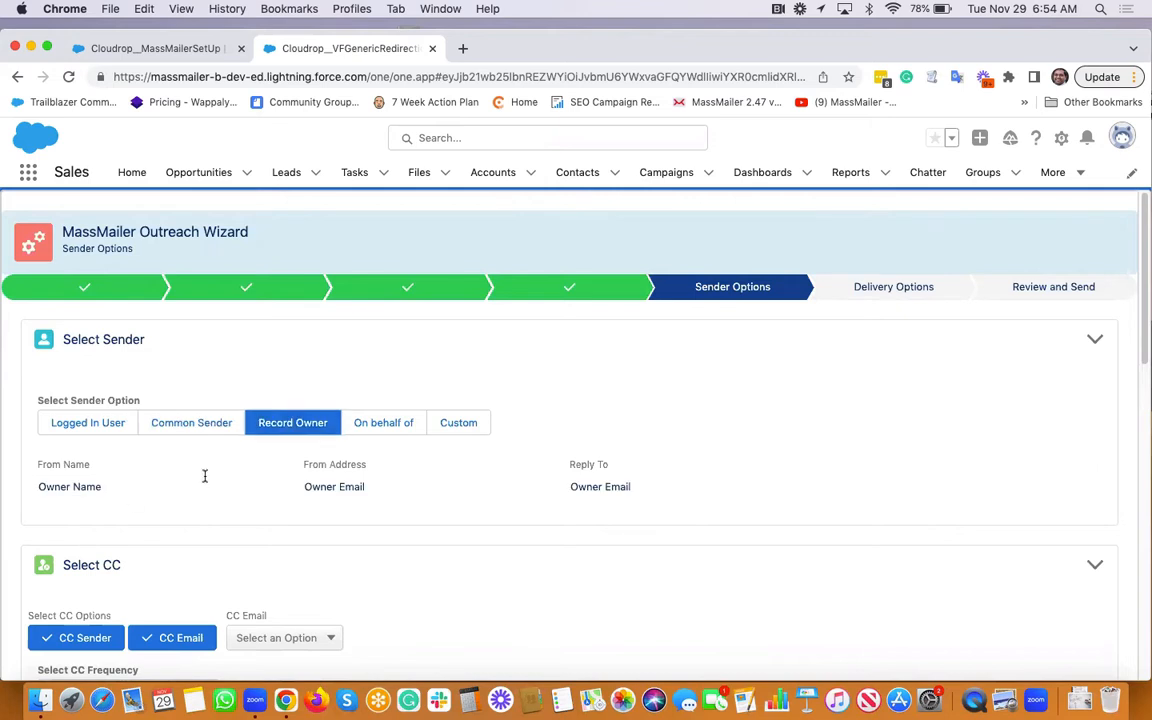
click(384, 422)
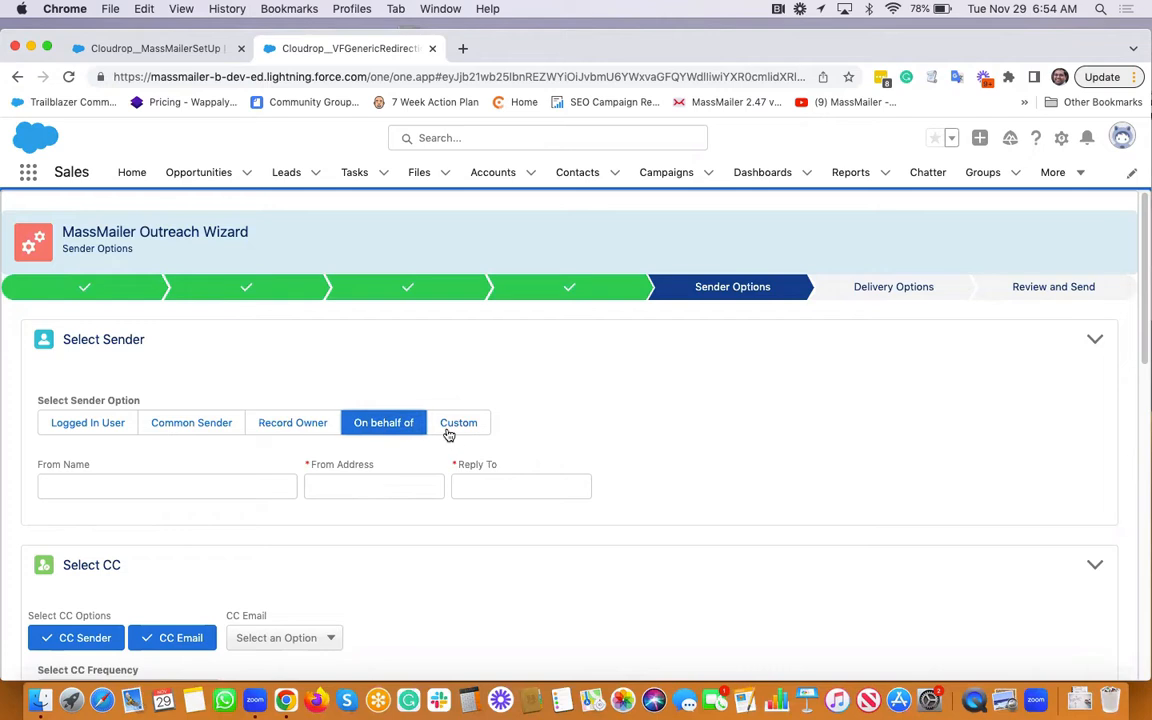
click(458, 422)
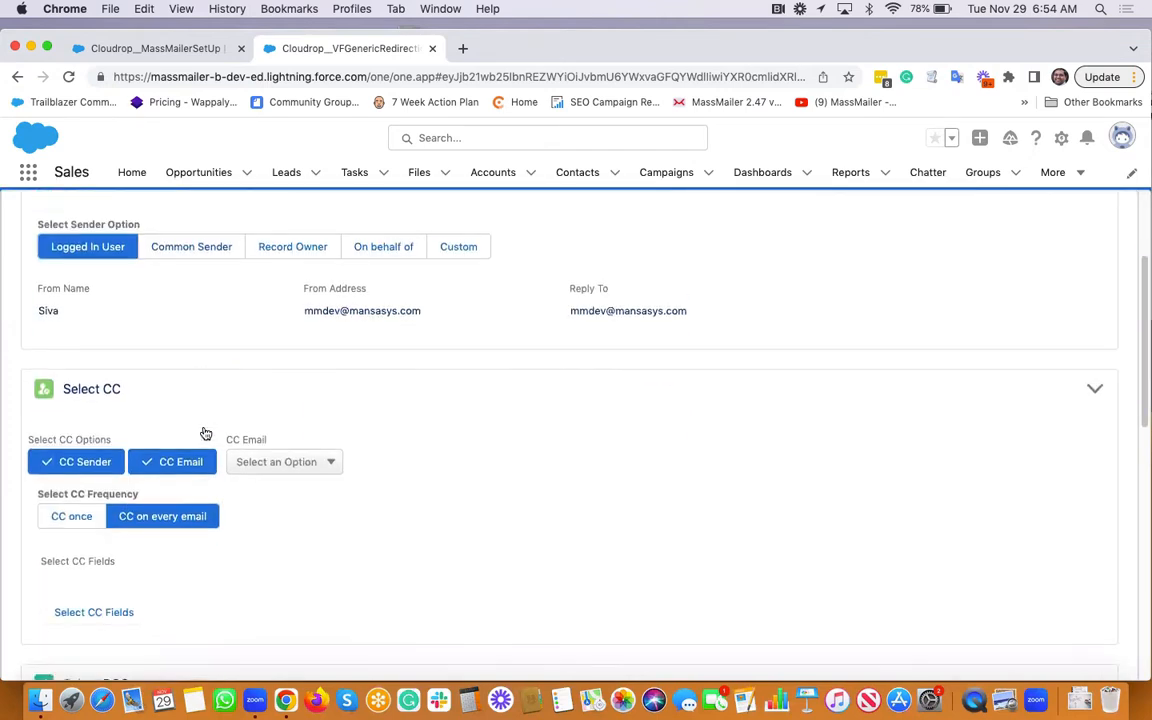
- Turn off the BCC Sender option and continue to the Delivery Options step
scroll(down, 3)
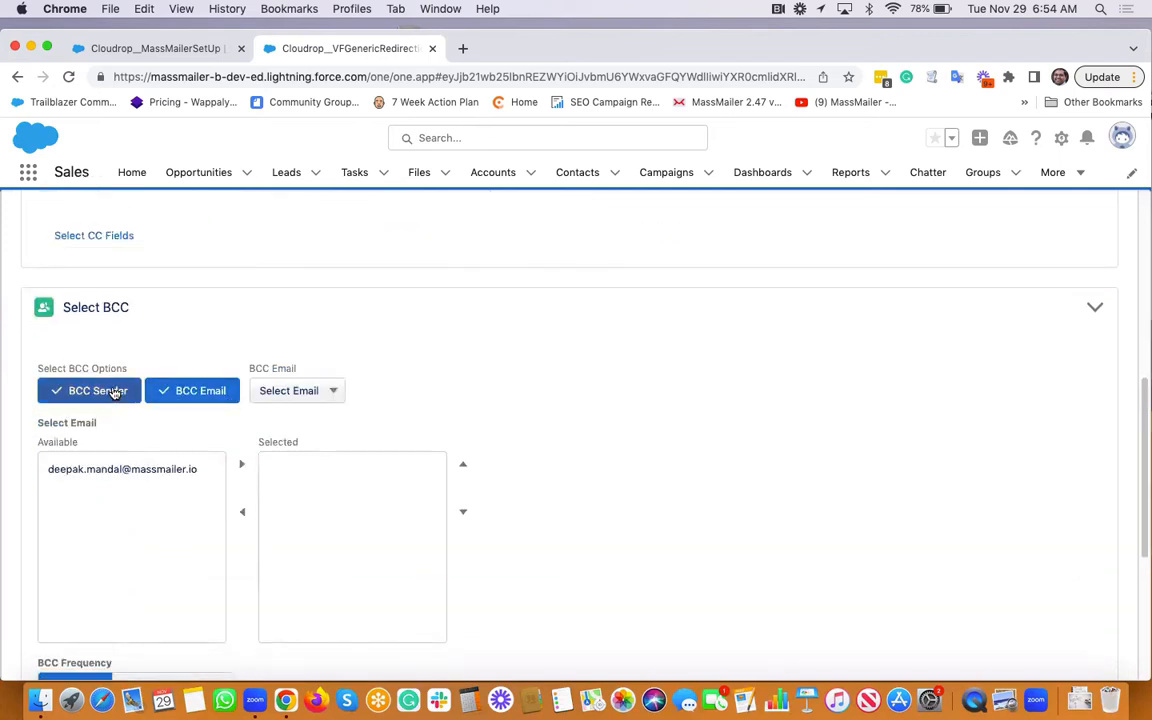
click(96, 390)
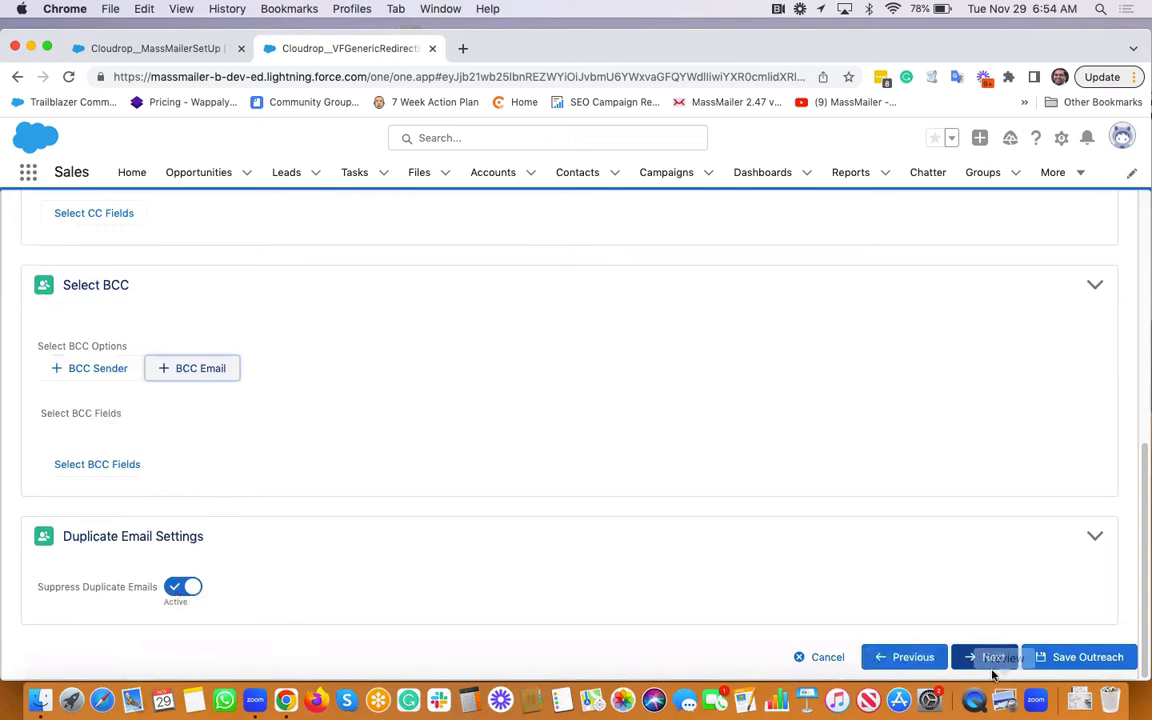
click(990, 656)
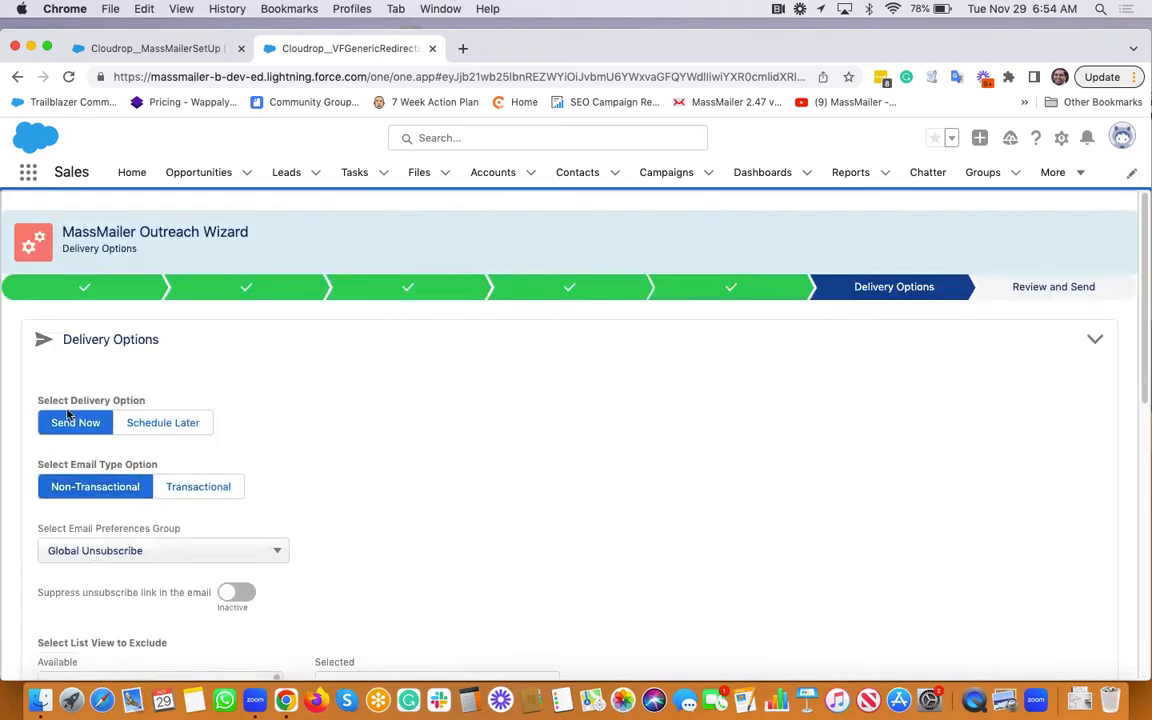
- Set delivery to Send Now, Transactional with deliverability testing on, and continue to Review and Send
click(162, 422)
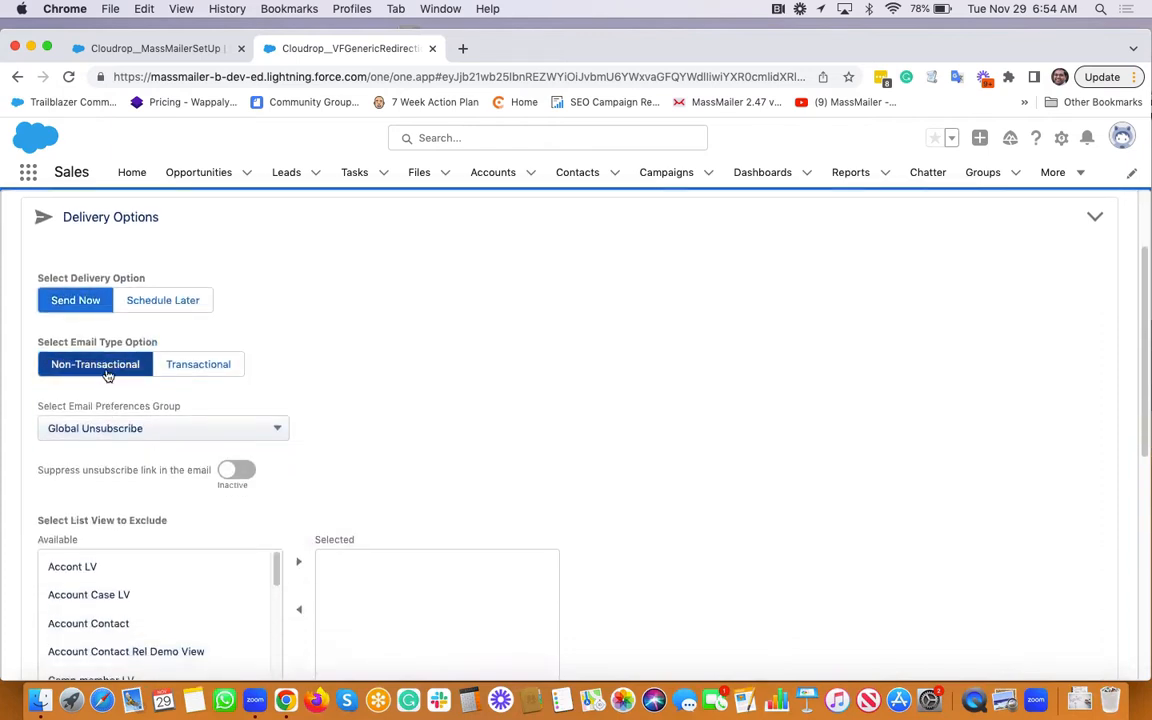
click(198, 364)
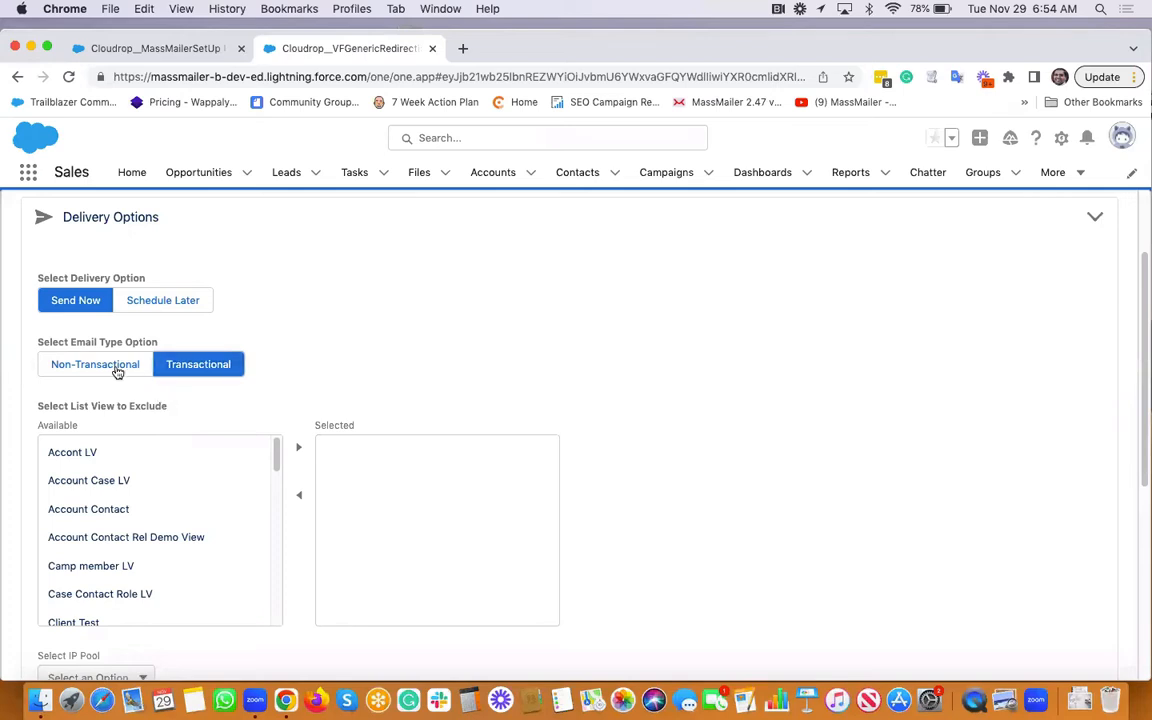
scroll(down, 3)
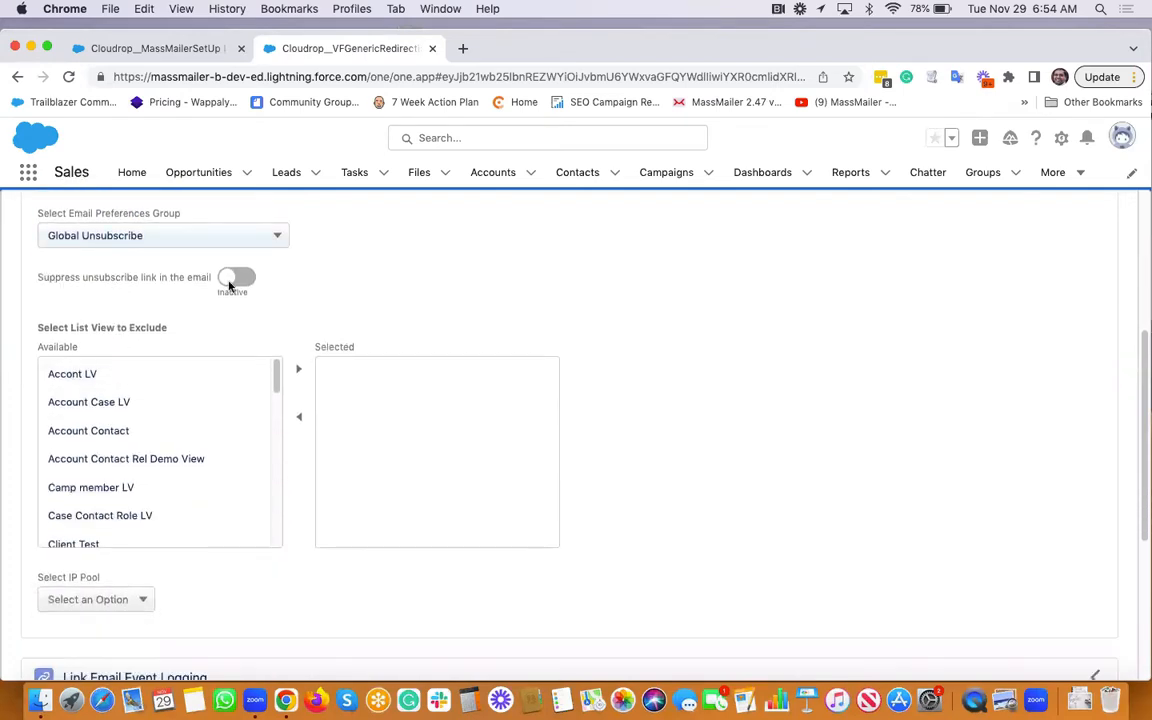
scroll(down, 3)
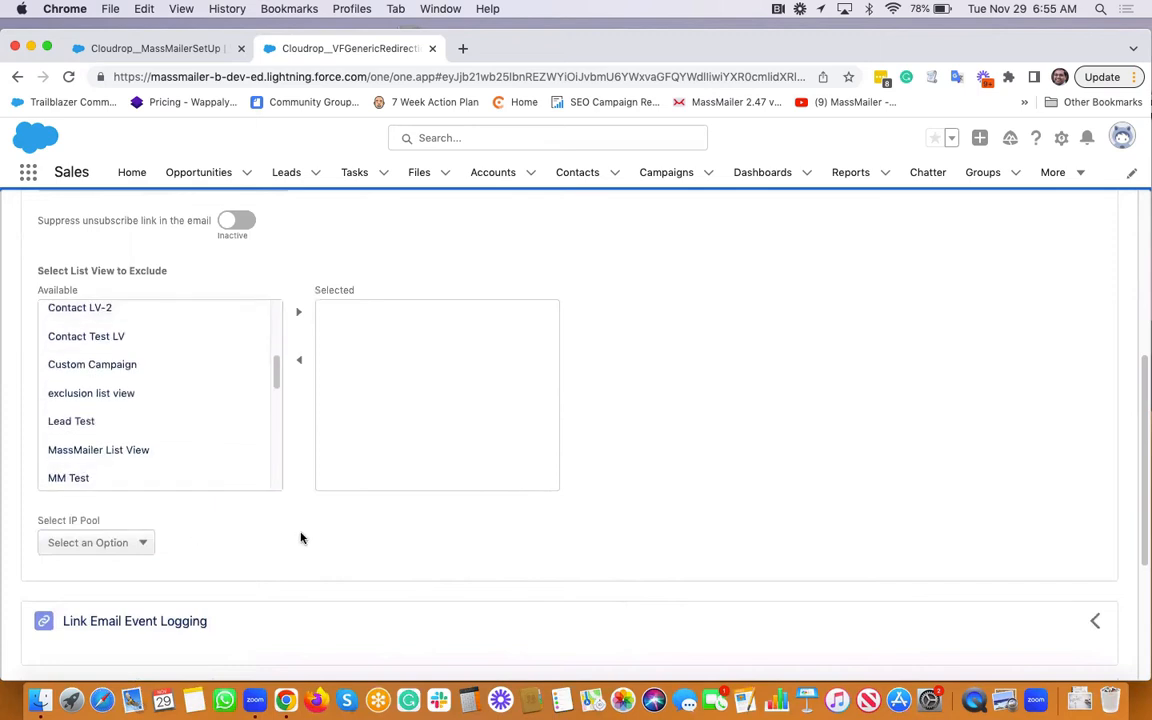
scroll(down, 3)
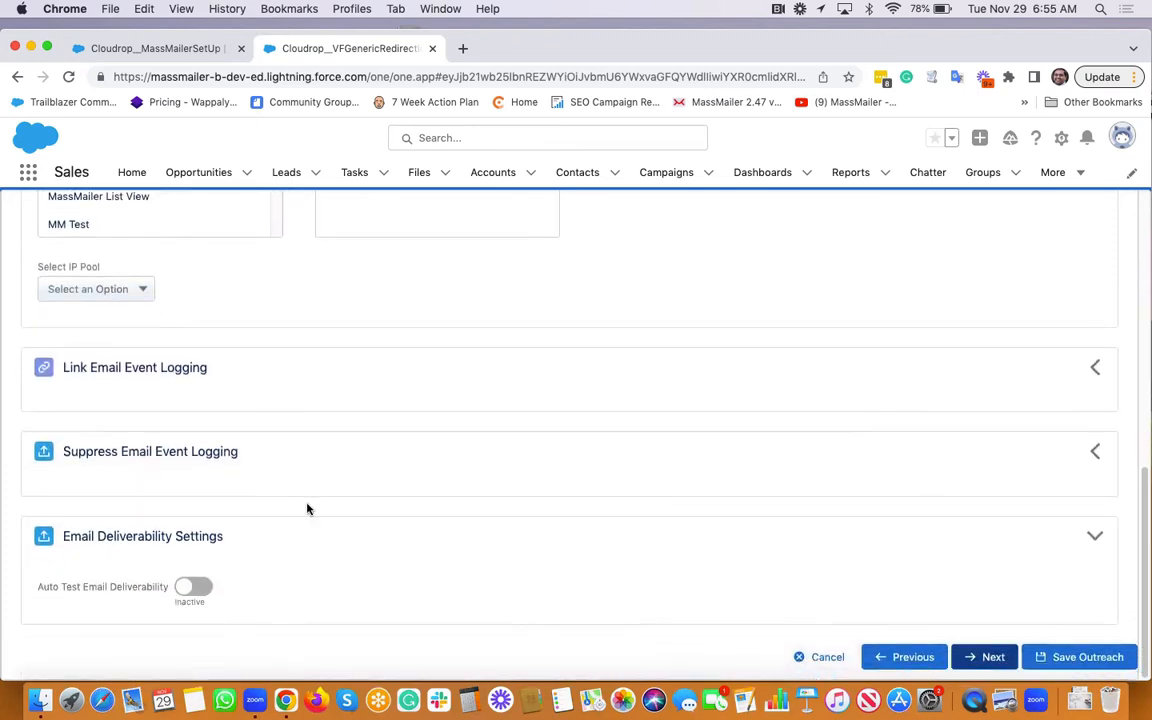
click(192, 588)
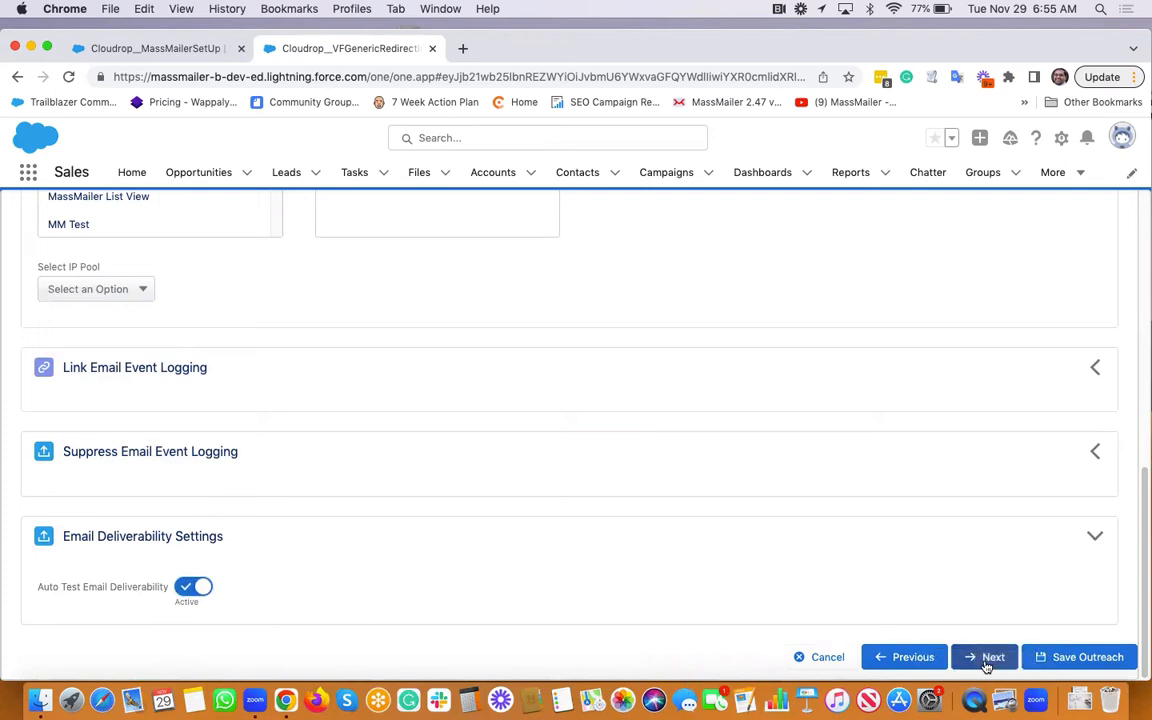
click(984, 656)
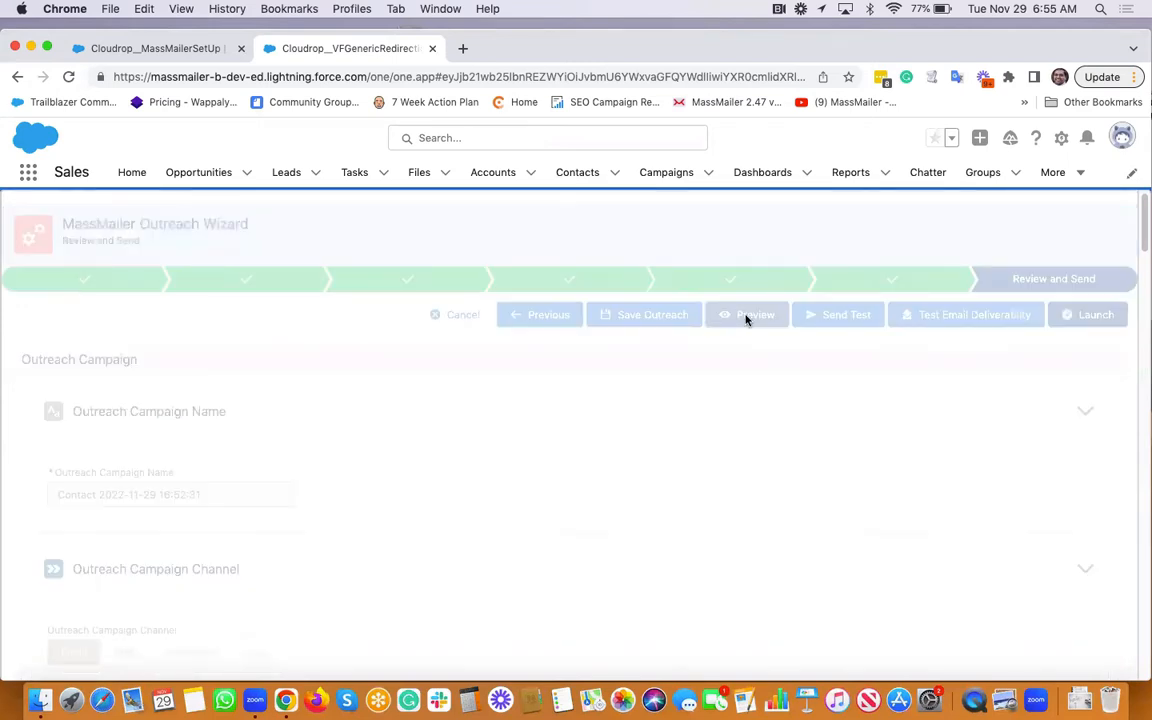
click(756, 314)
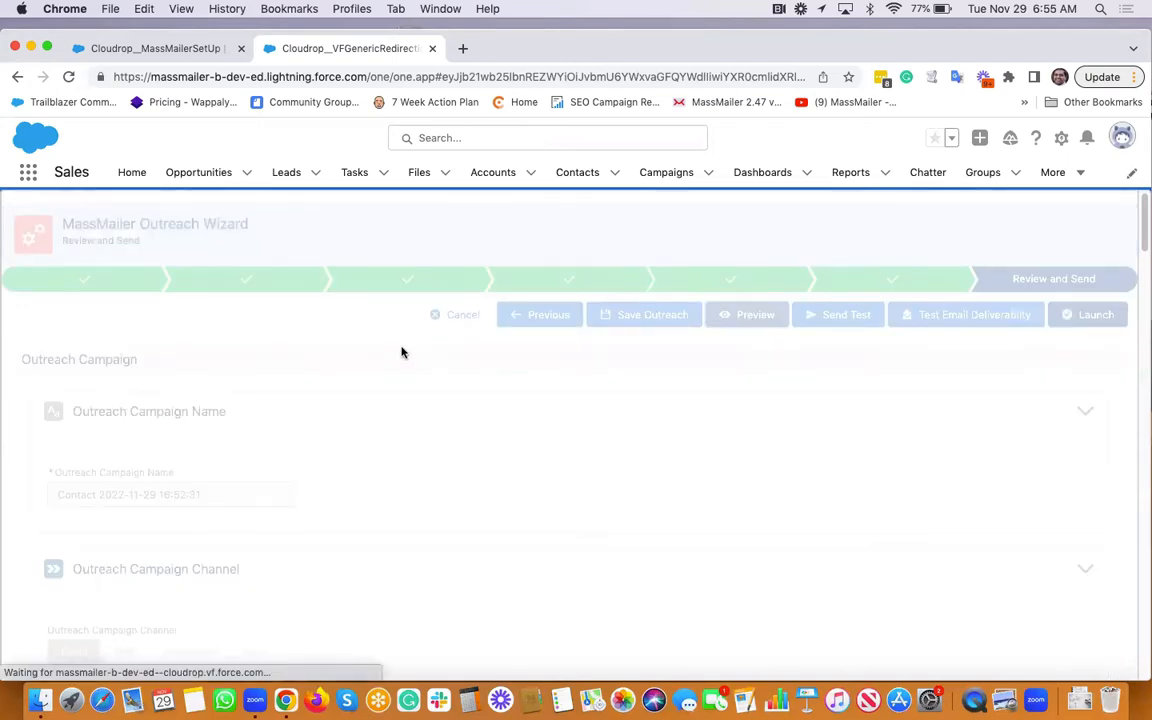
click(748, 314)
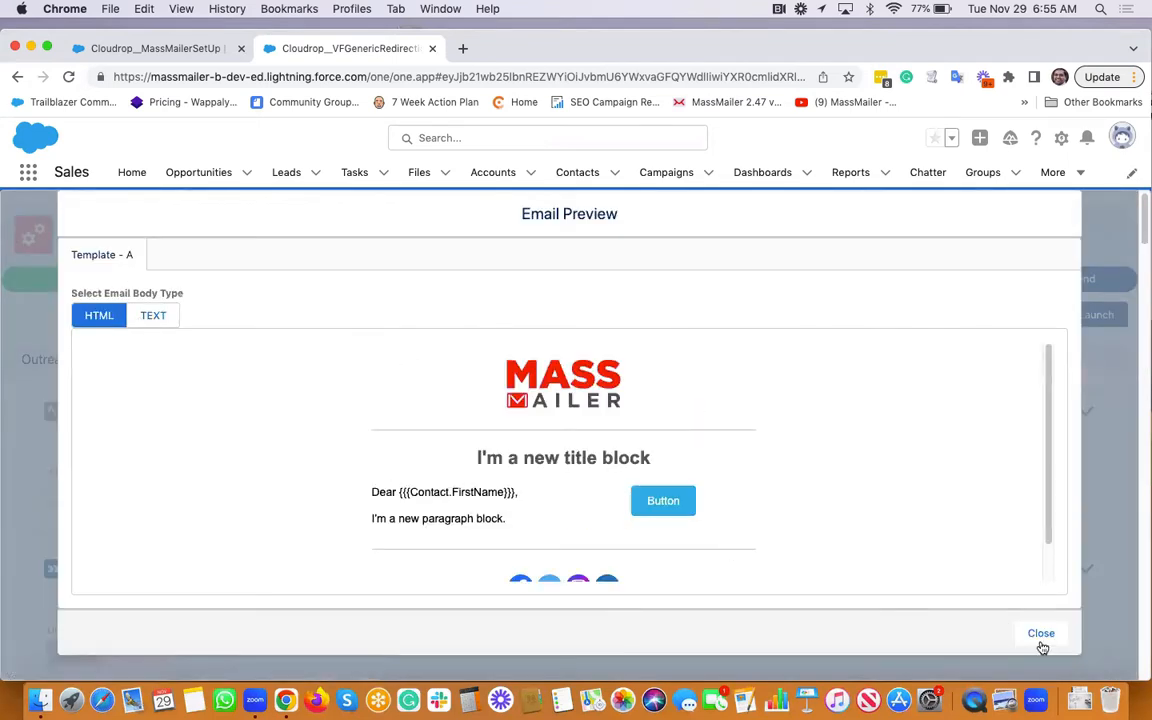
click(1040, 632)
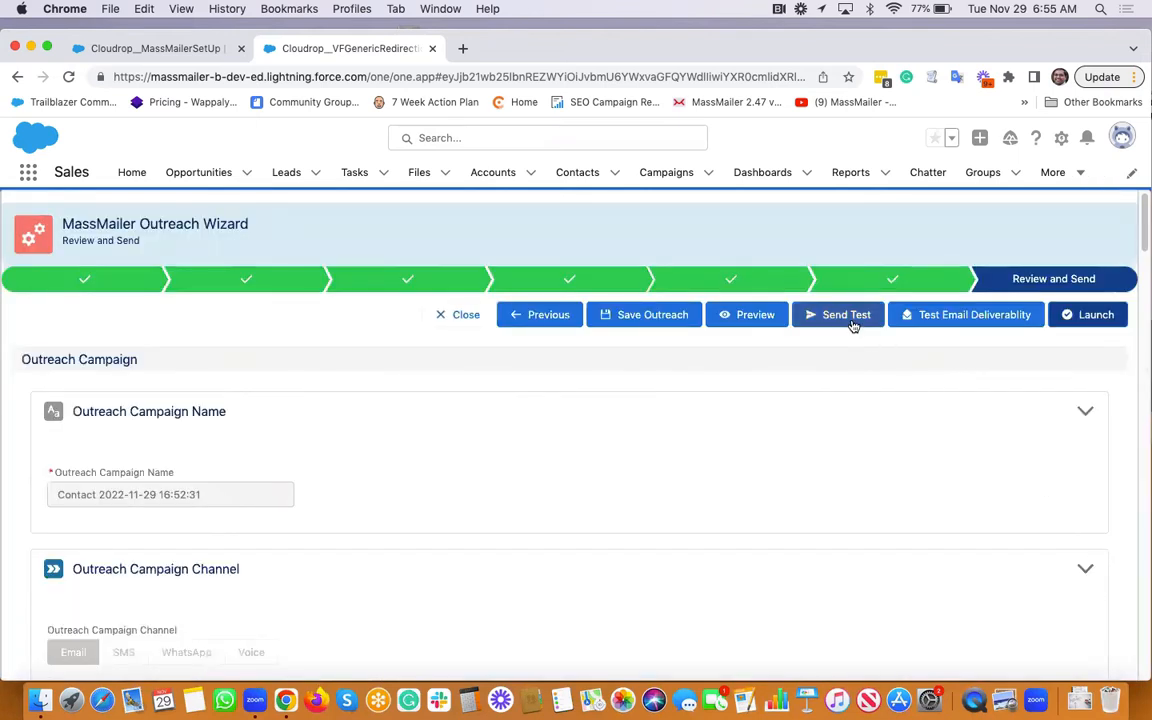
click(846, 314)
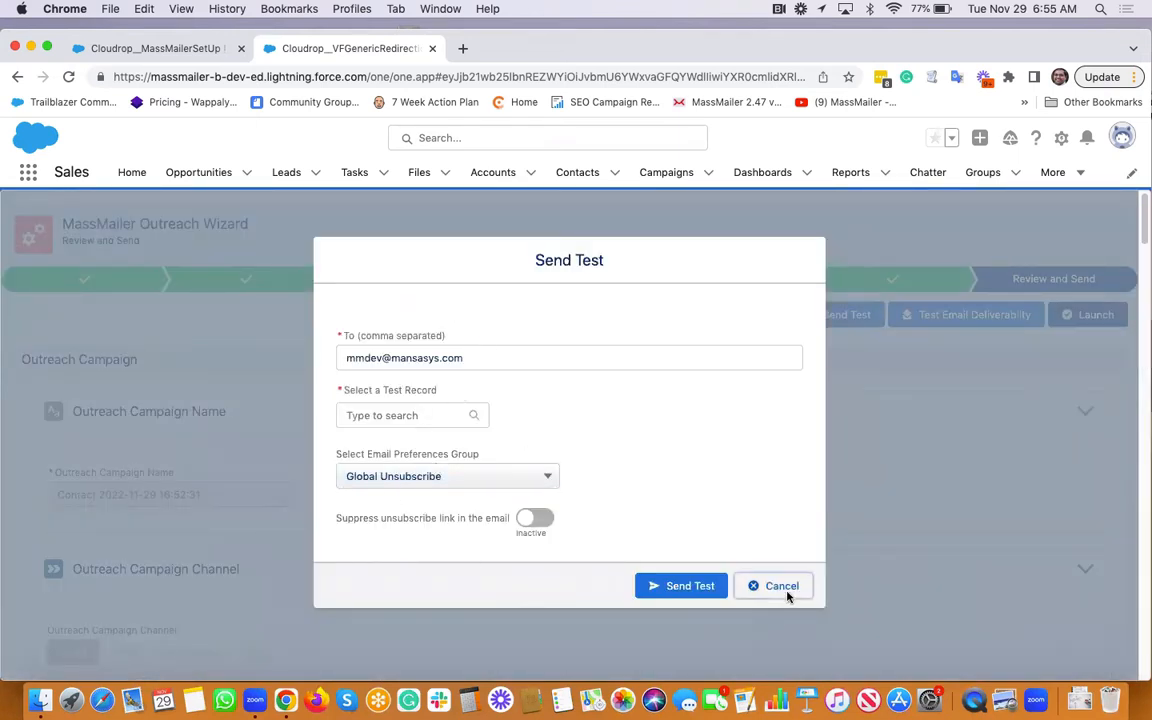
click(782, 584)
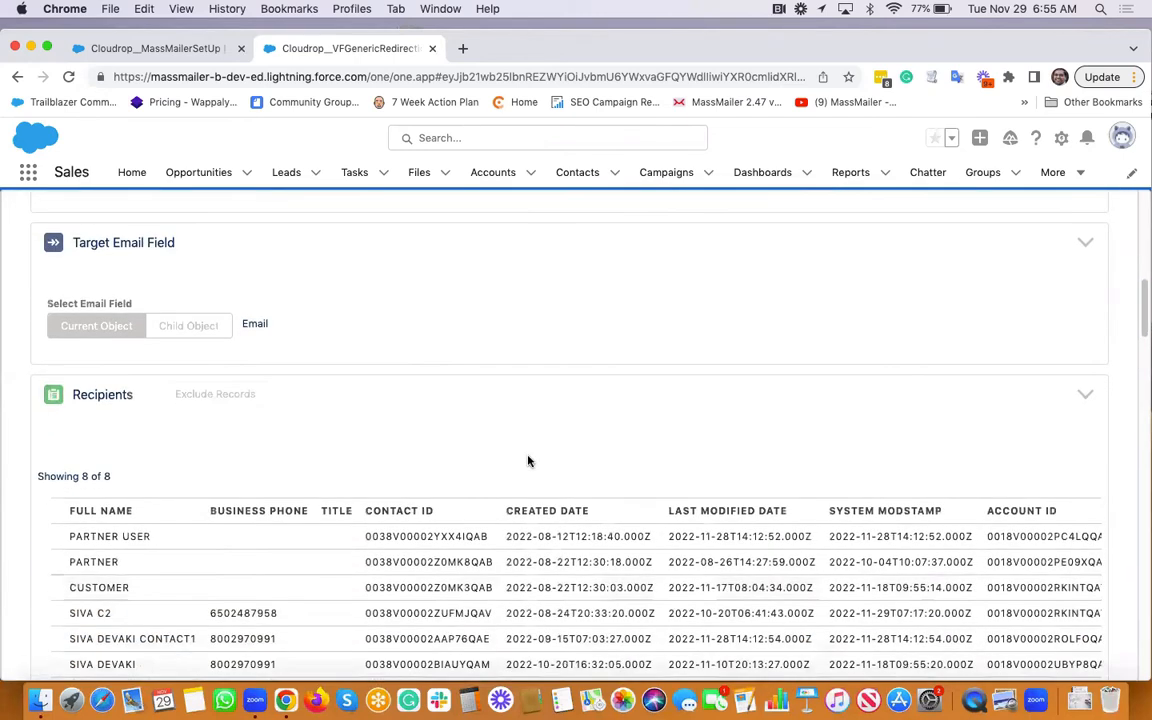
scroll(down, 3)
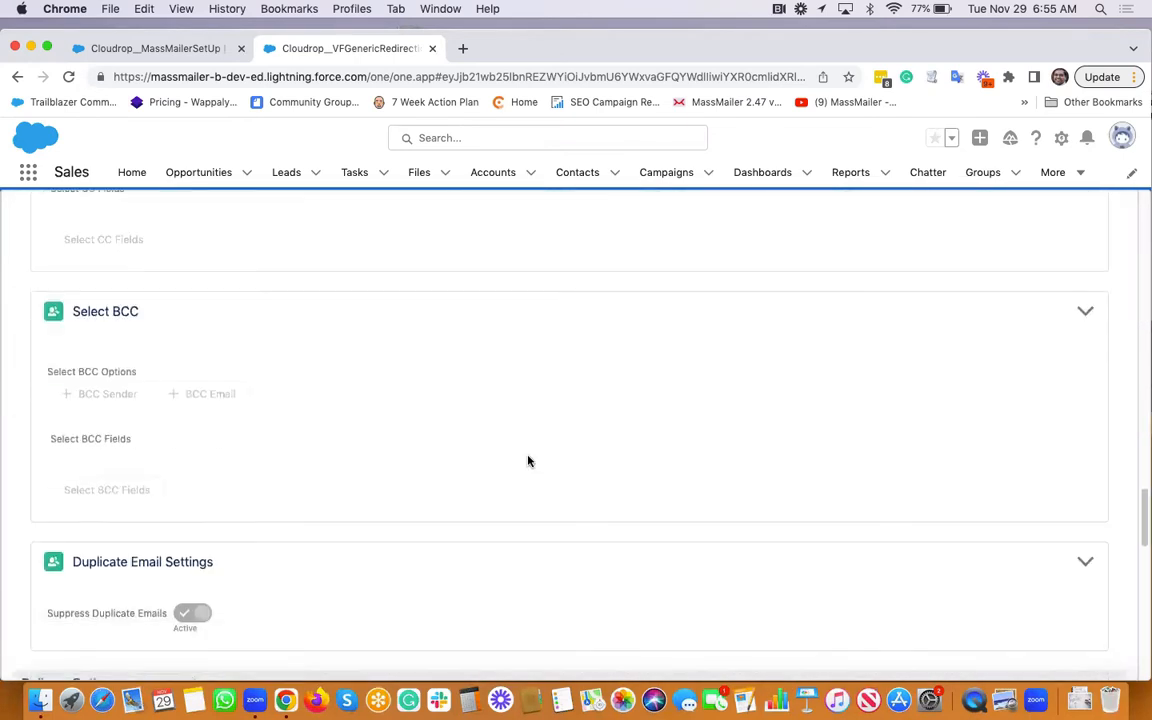
scroll(down, 3)
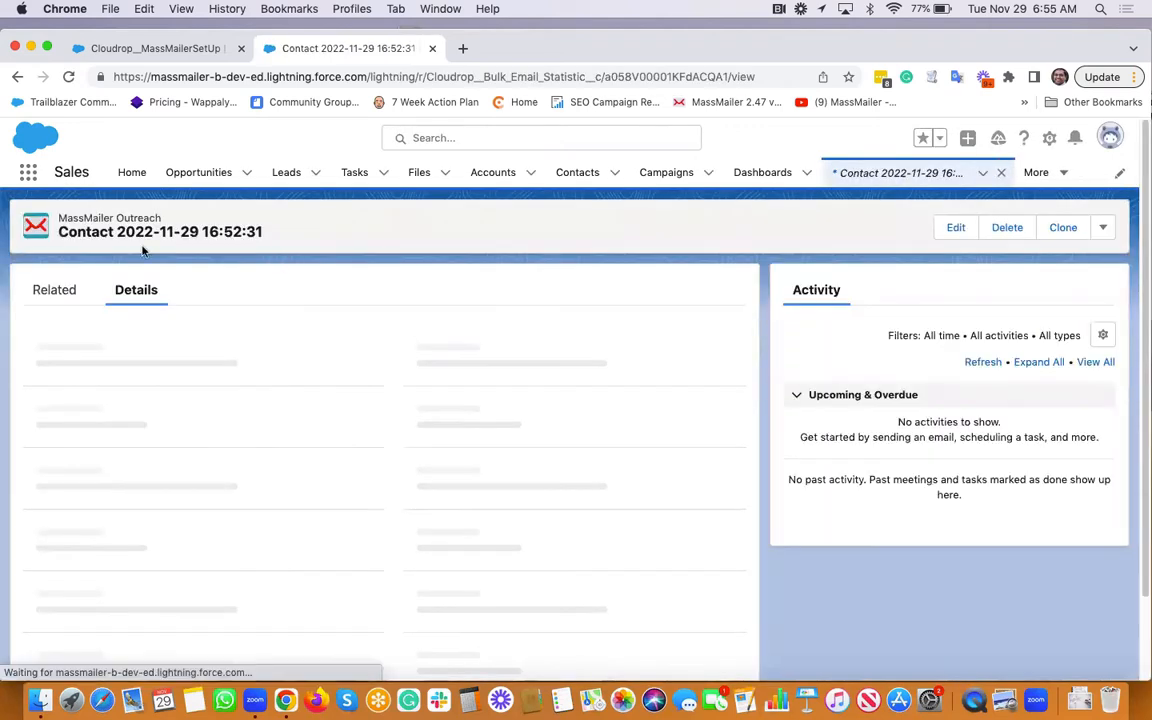
- Scroll the launched outreach record through Status, Statistics and Performance to the Delivered contacts list
scroll(down, 3)
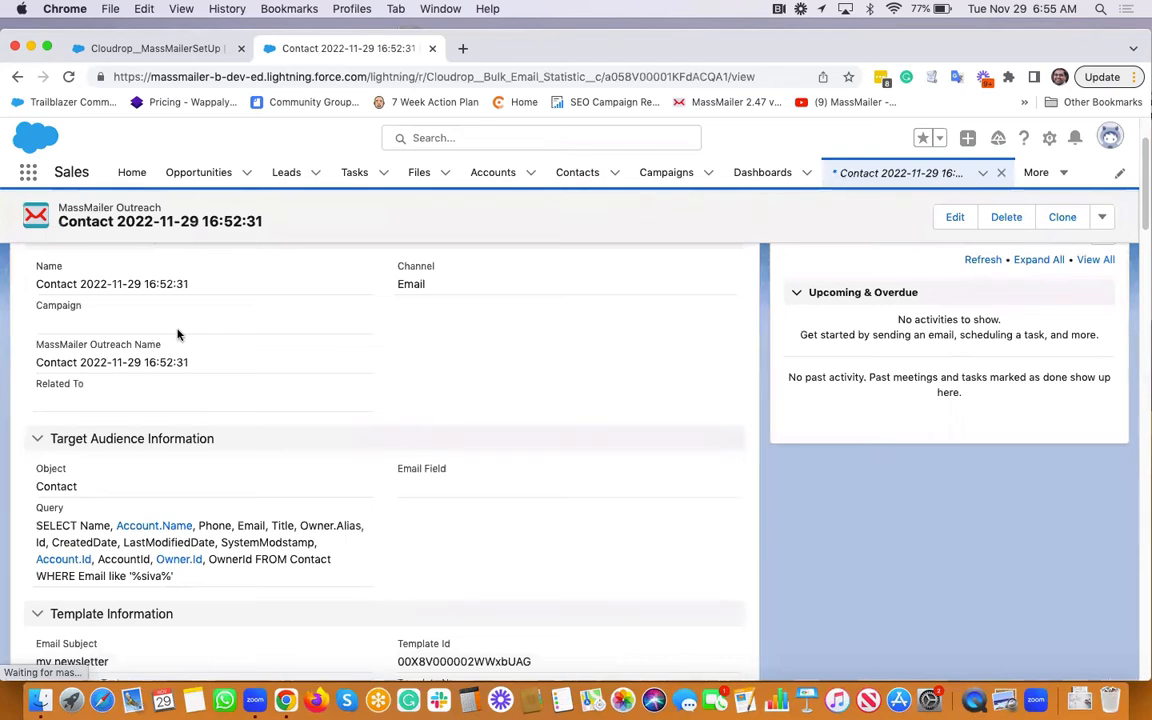
scroll(down, 3)
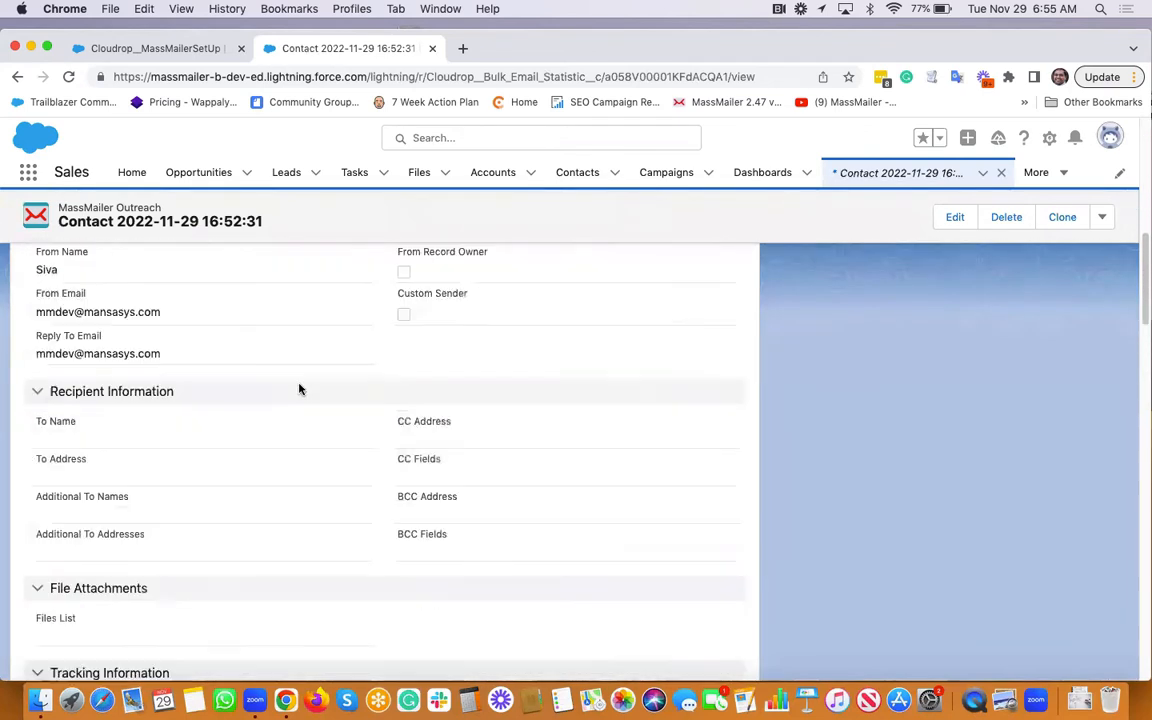
scroll(down, 3)
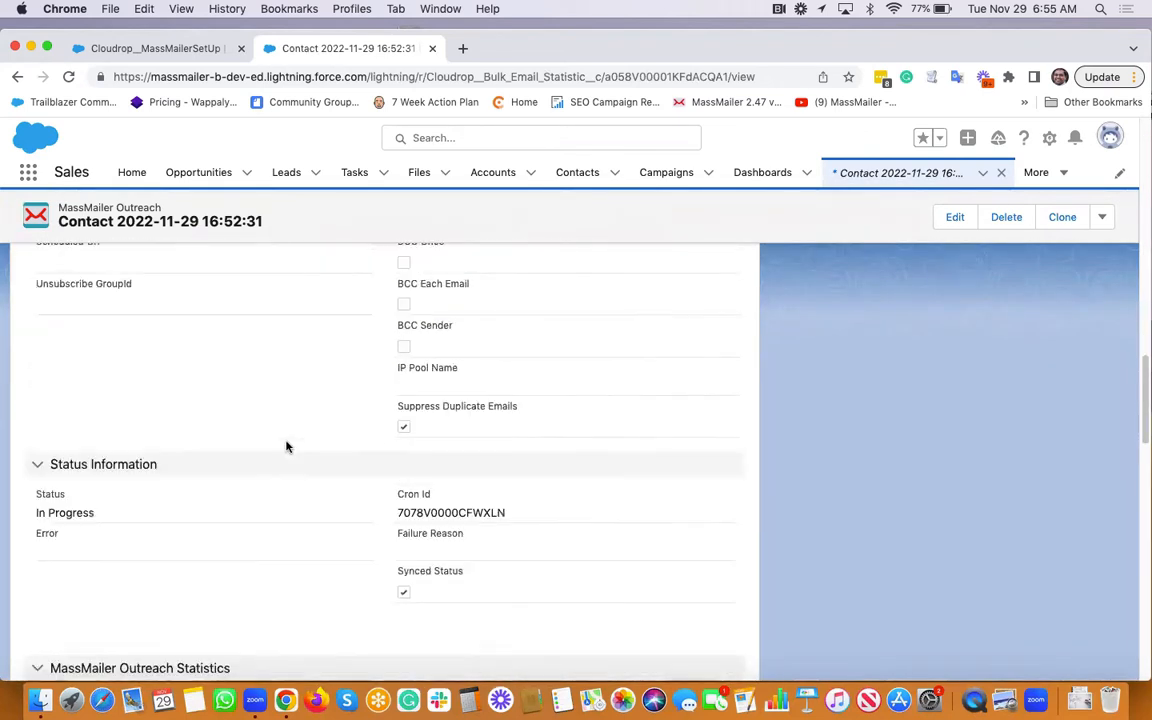
scroll(down, 3)
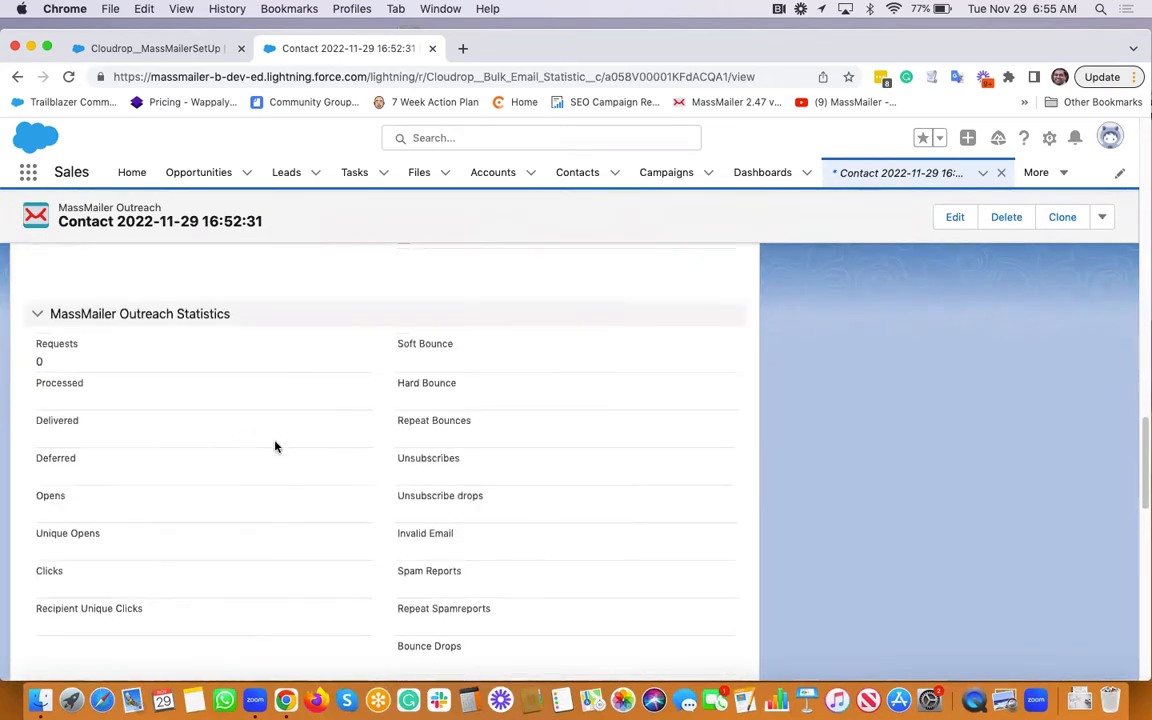
scroll(down, 3)
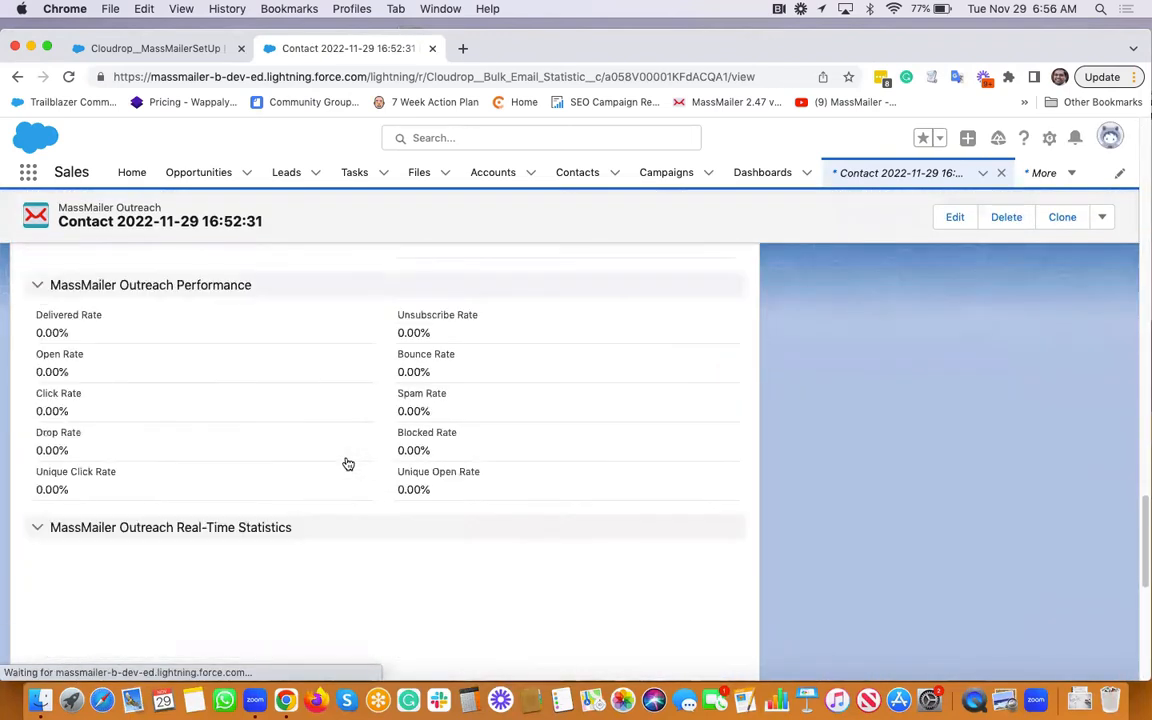
scroll(down, 3)
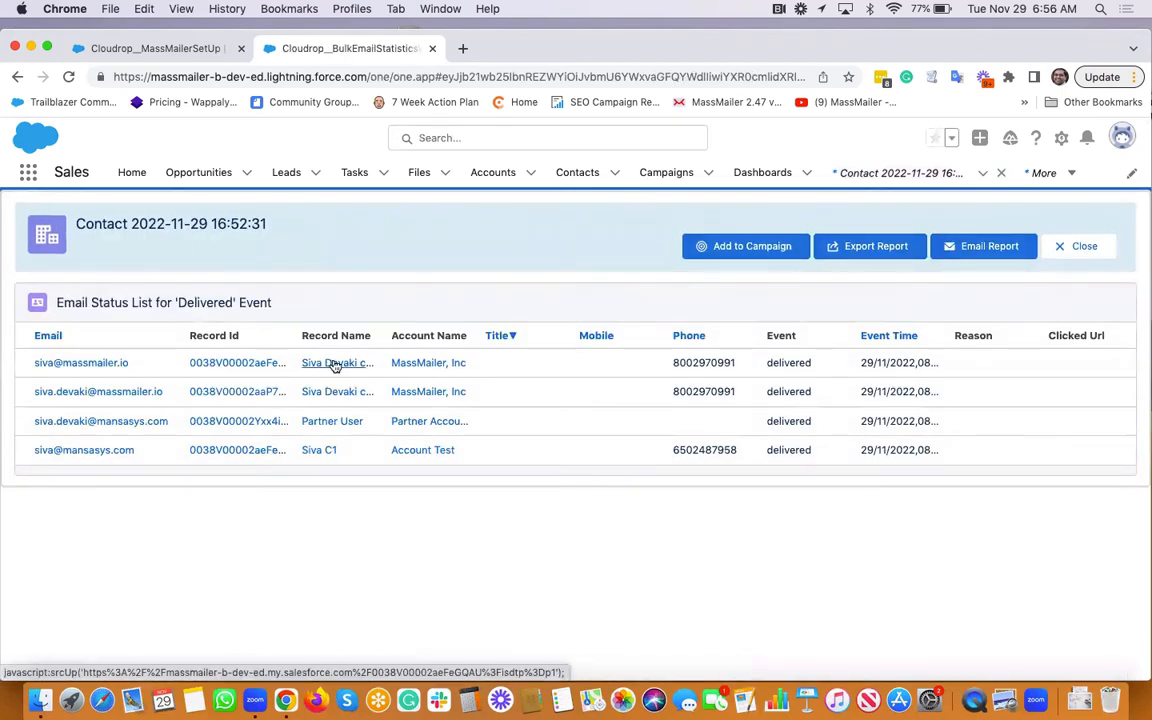
click(336, 362)
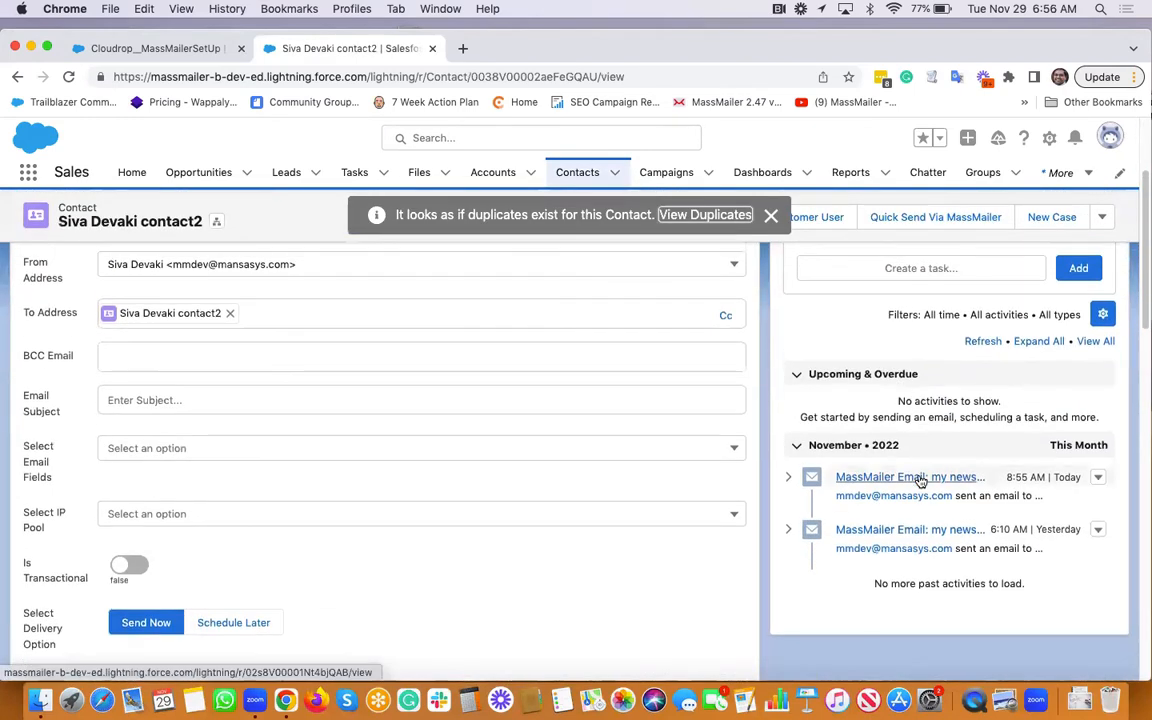
click(908, 476)
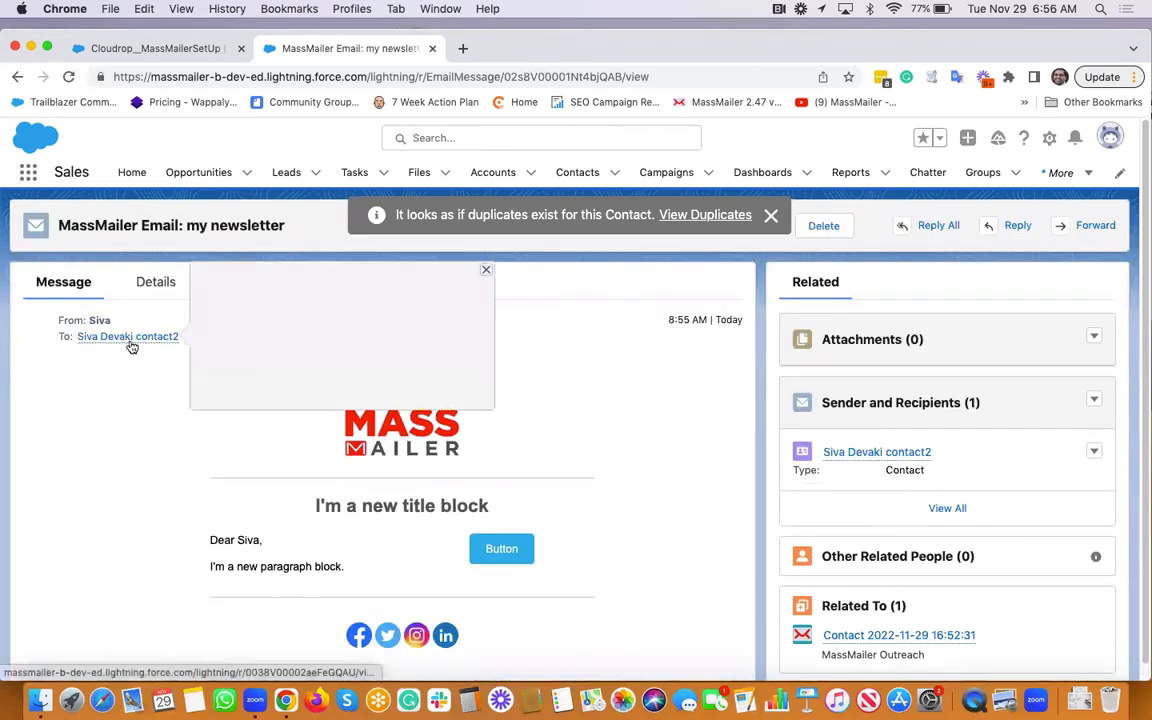
click(128, 336)
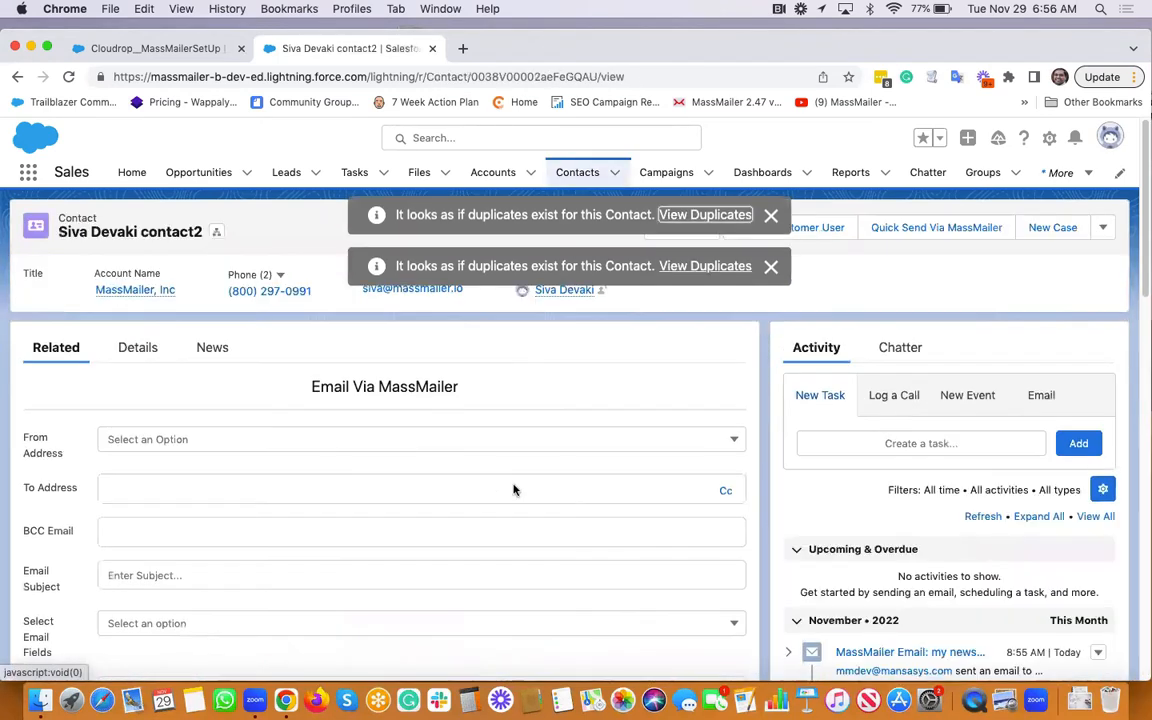
scroll(down, 3)
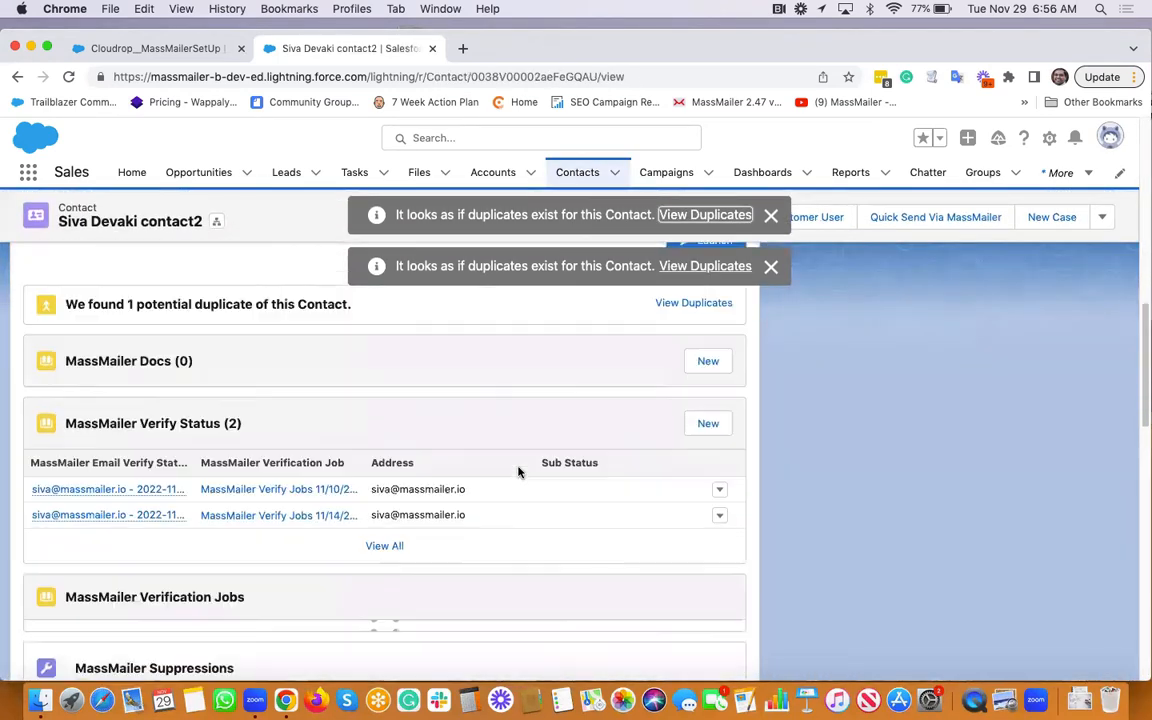
scroll(down, 3)
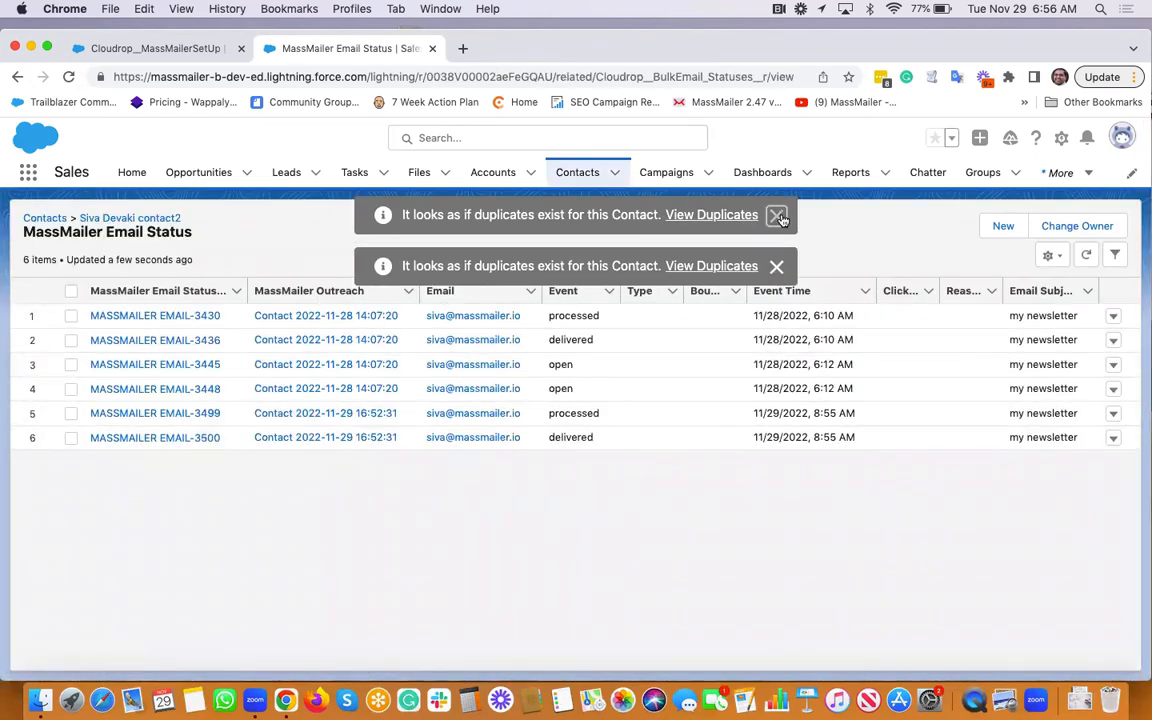
- Dismiss the duplicate contact warning to reveal the processed and delivered events at 8:55 AM
click(780, 214)
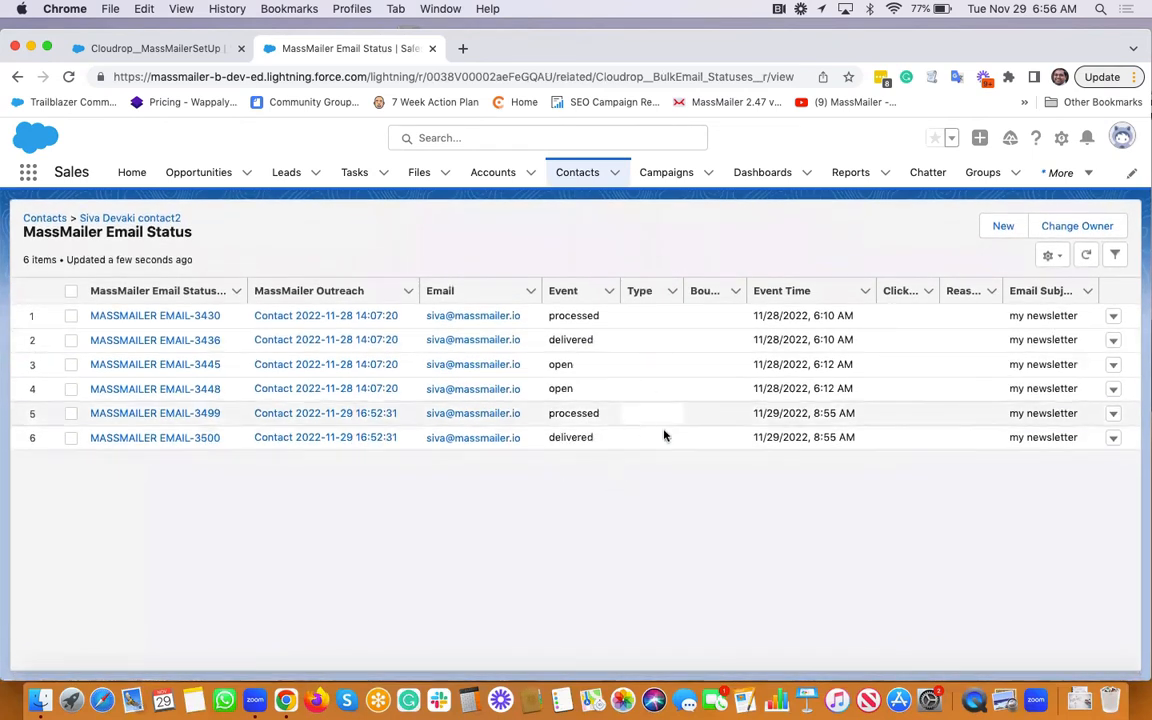
mouse_move(472, 412)
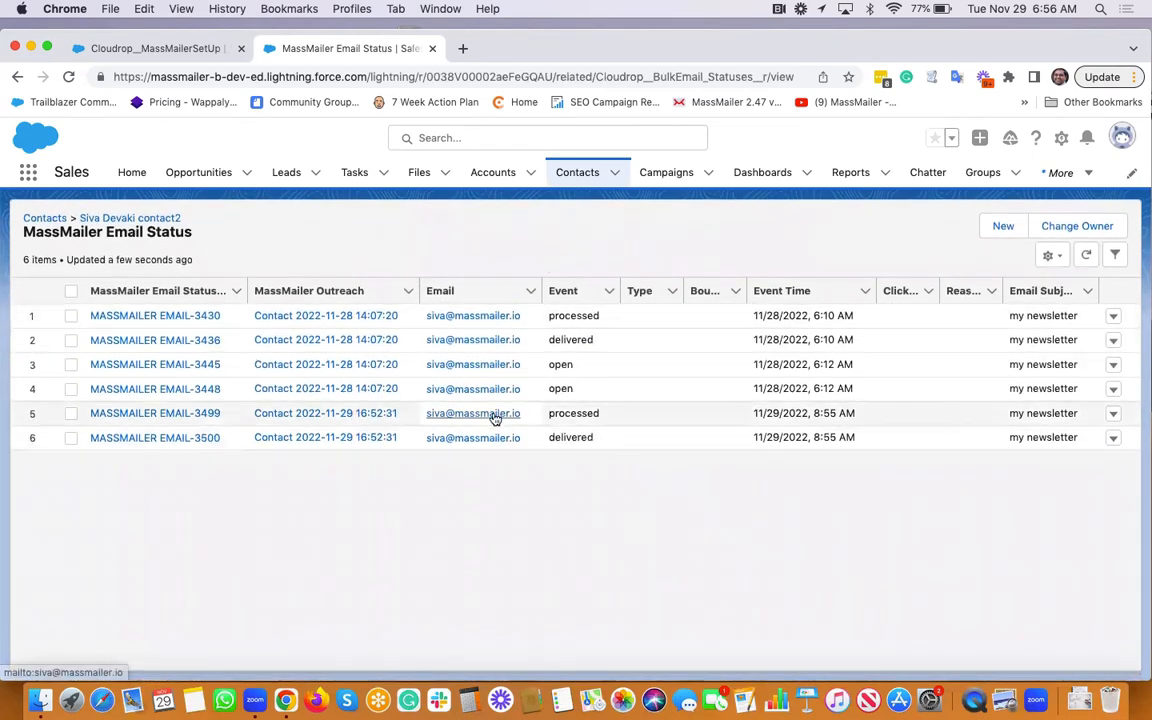
mouse_move(500, 484)
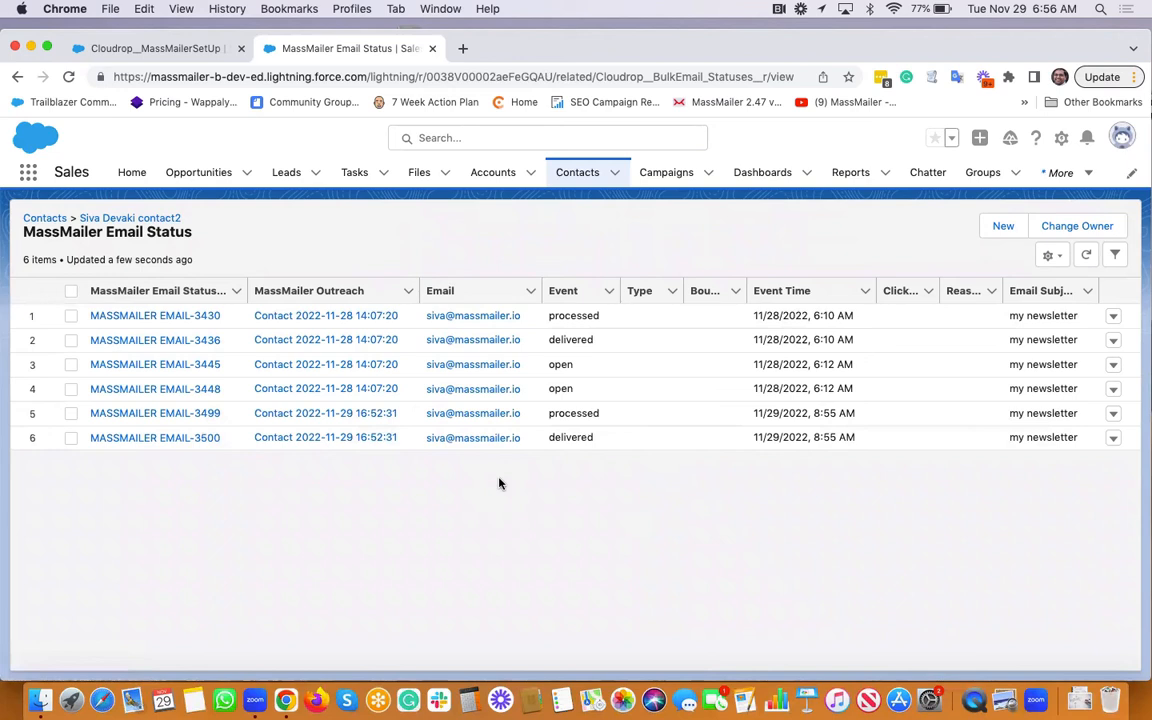